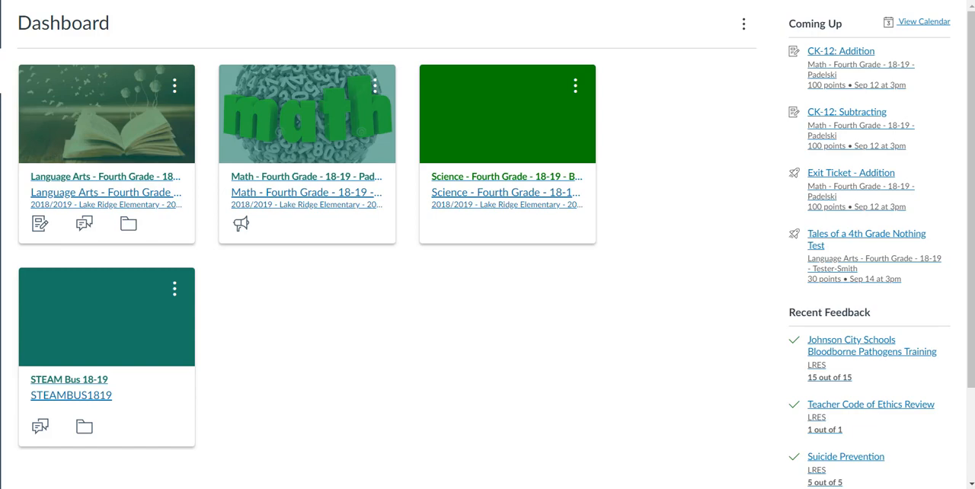
{"action": "mouse_move", "coordinate": [335, 235]}
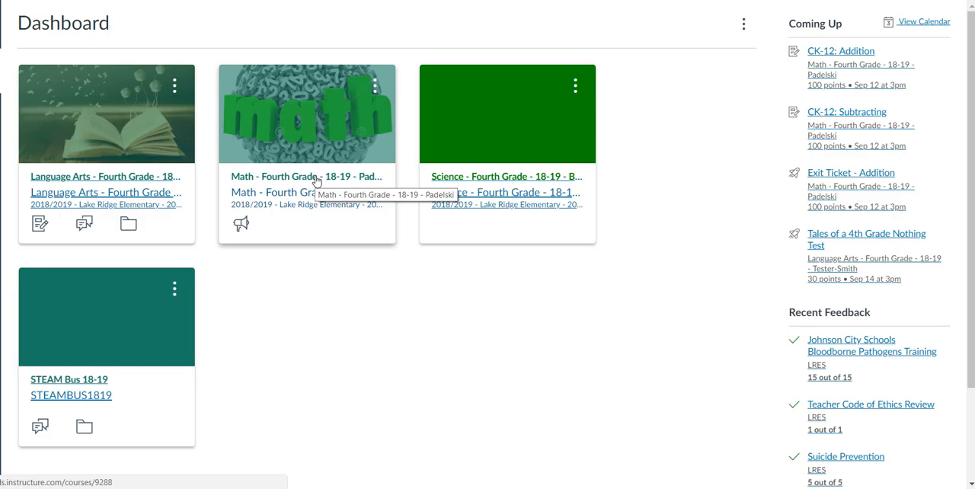
- Go into the Math - Fourth Grade - 18-19 course and head to its Settings
{"action": "left_click", "coordinate": [308, 176]}
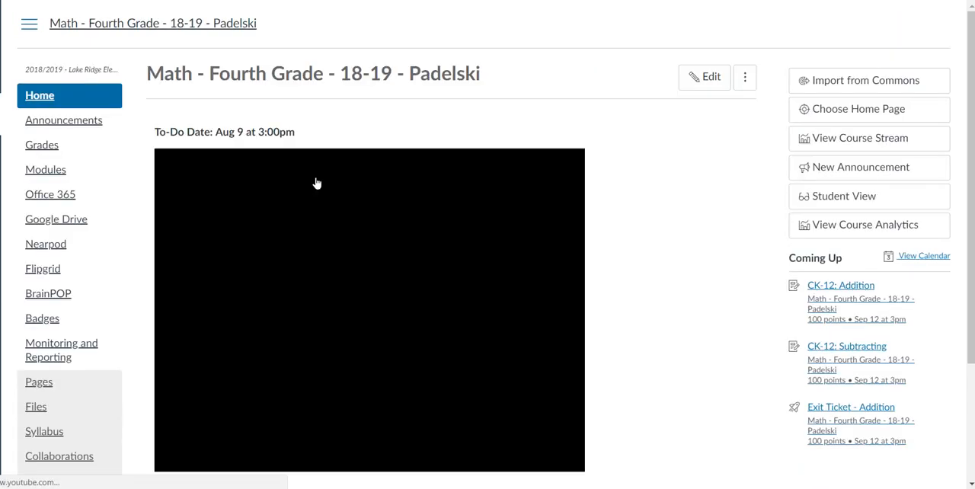
{"action": "scroll", "scroll_direction": "down", "scroll_amount": 3}
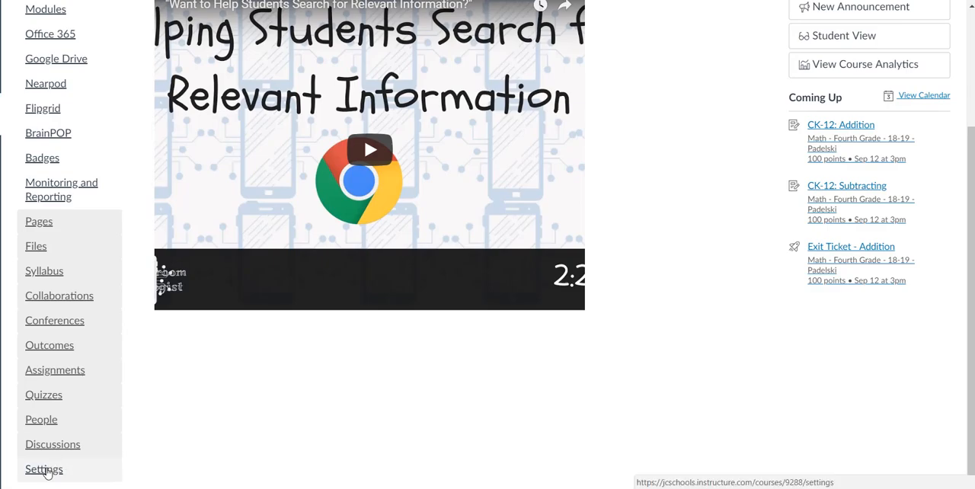
{"action": "left_click", "coordinate": [42, 469]}
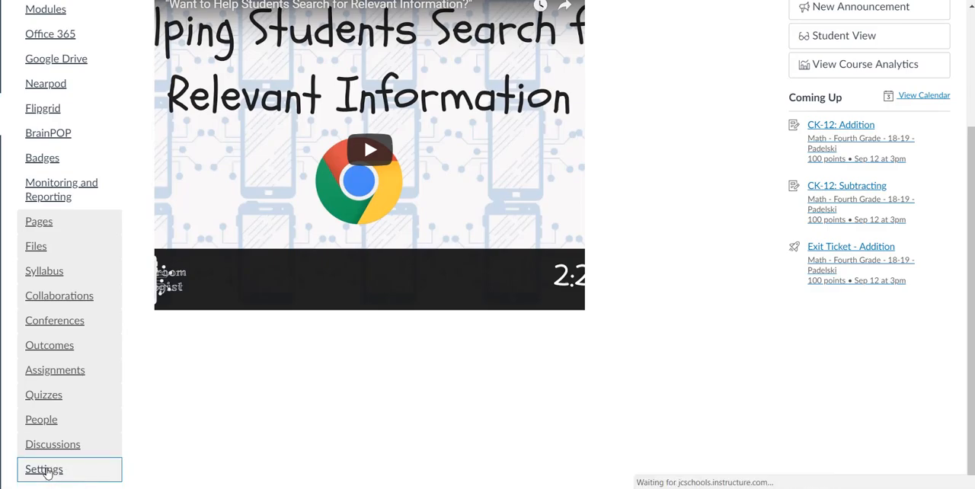
- Review the Sections and Feature Options settings, then return to Course Details
{"action": "left_click", "coordinate": [42, 469]}
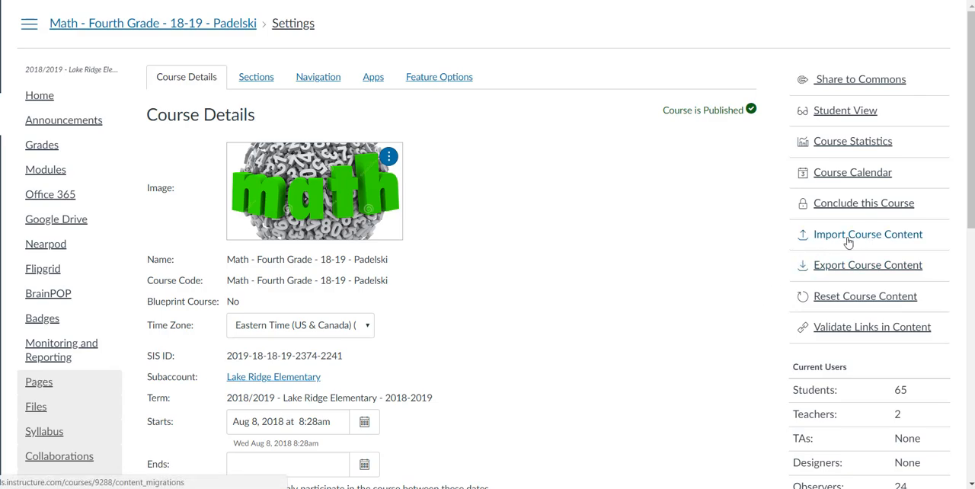
{"action": "mouse_move", "coordinate": [859, 237]}
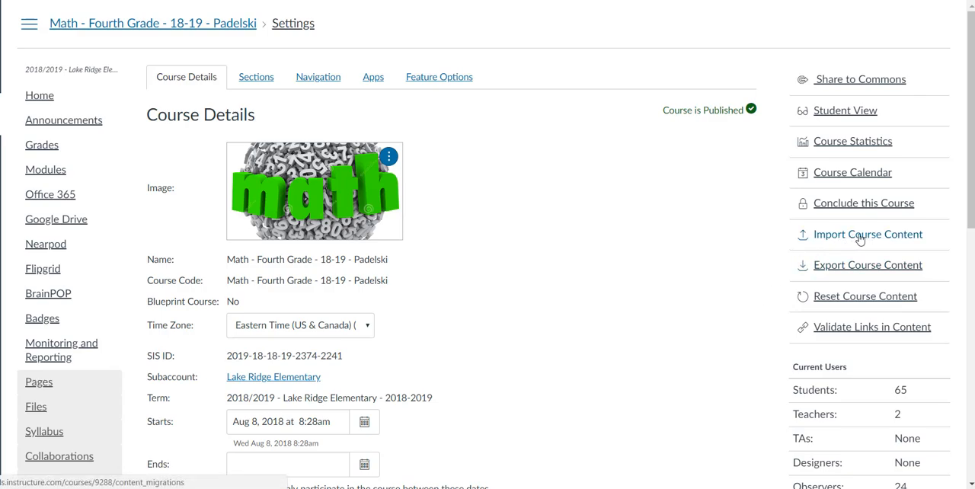
{"action": "left_click", "coordinate": [868, 235]}
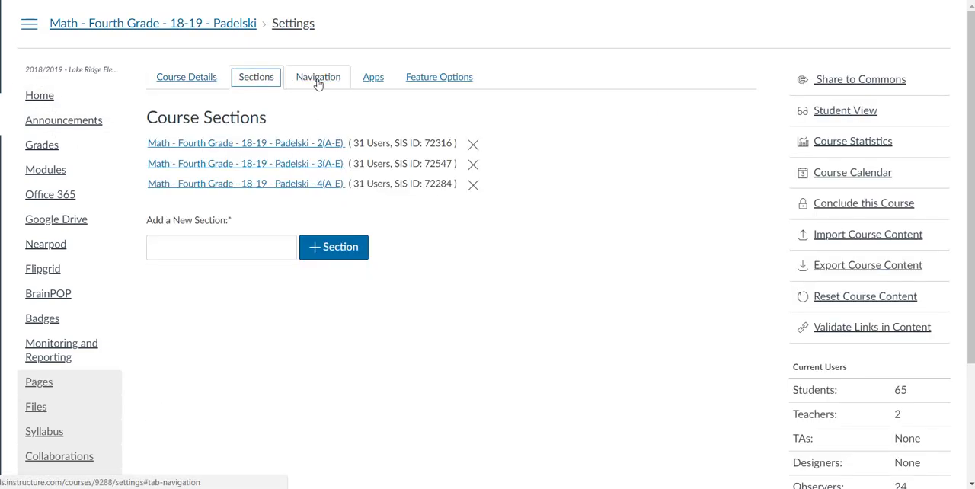
{"action": "left_click", "coordinate": [439, 76]}
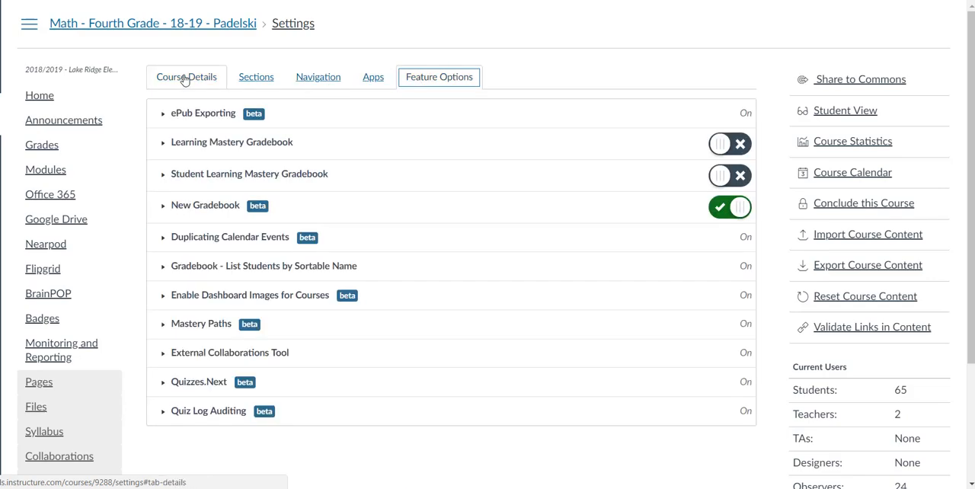
{"action": "left_click", "coordinate": [186, 76]}
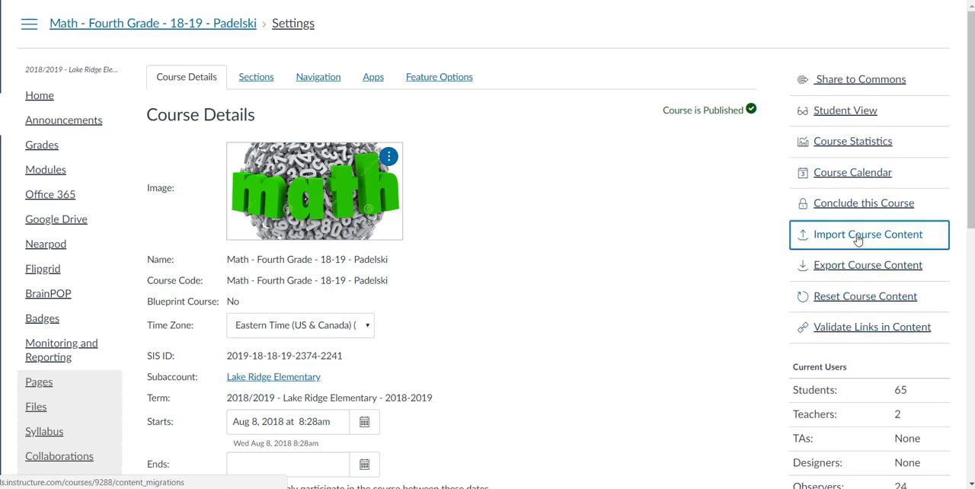
- Start a Canvas course copy from Math - Fourth Grade - 17-18 with specific content selection
{"action": "left_click", "coordinate": [868, 234]}
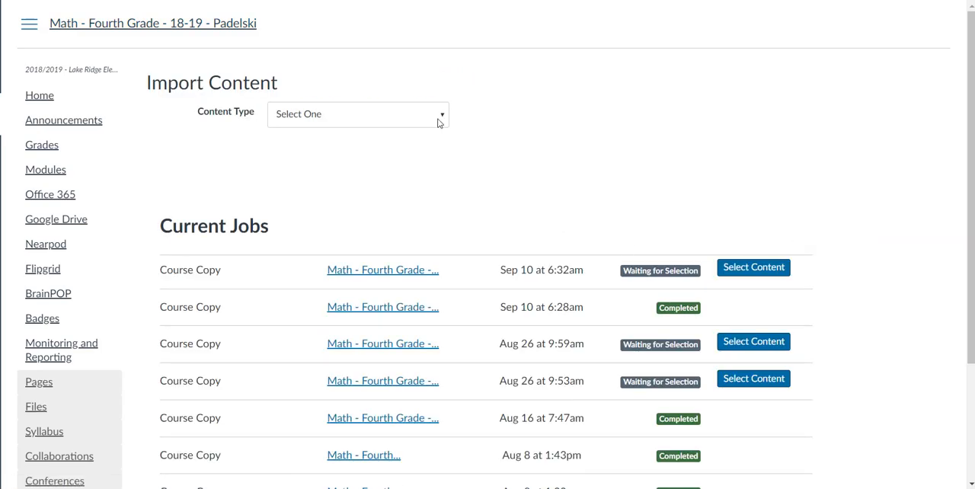
{"action": "left_click", "coordinate": [358, 113]}
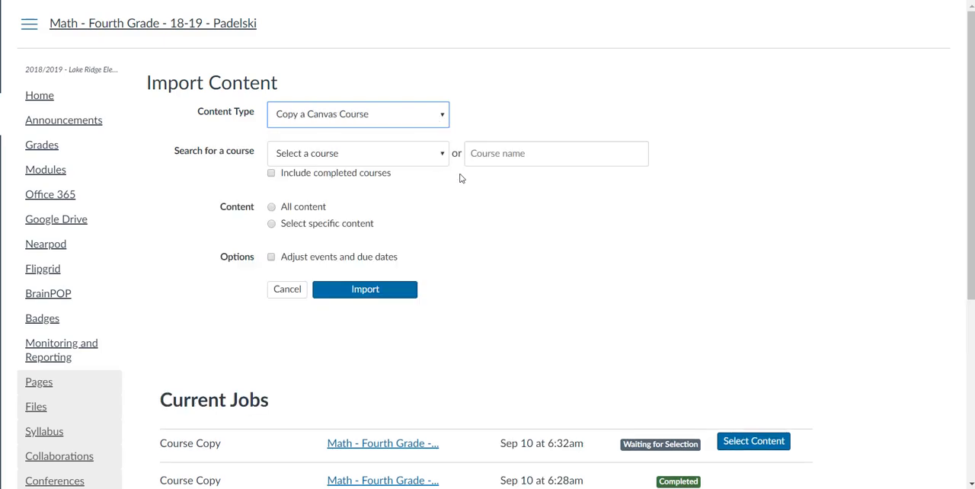
{"action": "mouse_move", "coordinate": [571, 244]}
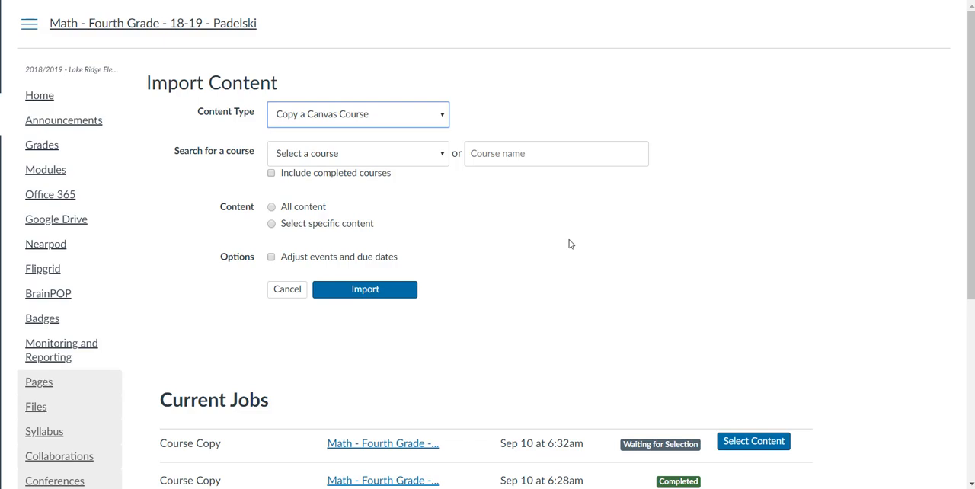
{"action": "mouse_move", "coordinate": [470, 207]}
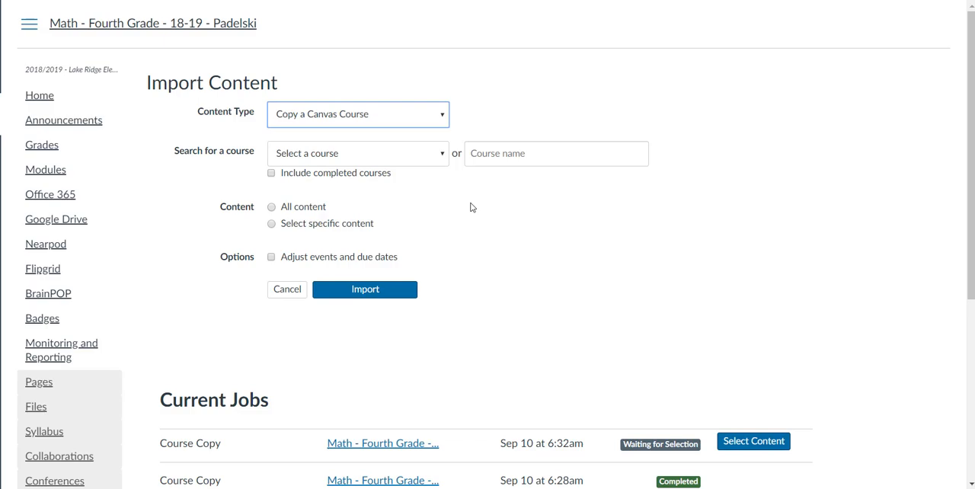
{"action": "left_click", "coordinate": [358, 152]}
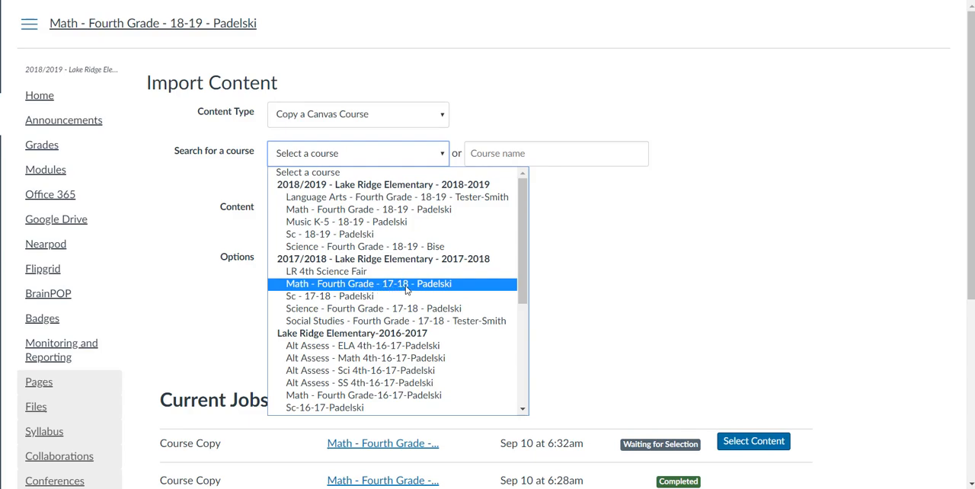
{"action": "left_click", "coordinate": [369, 284]}
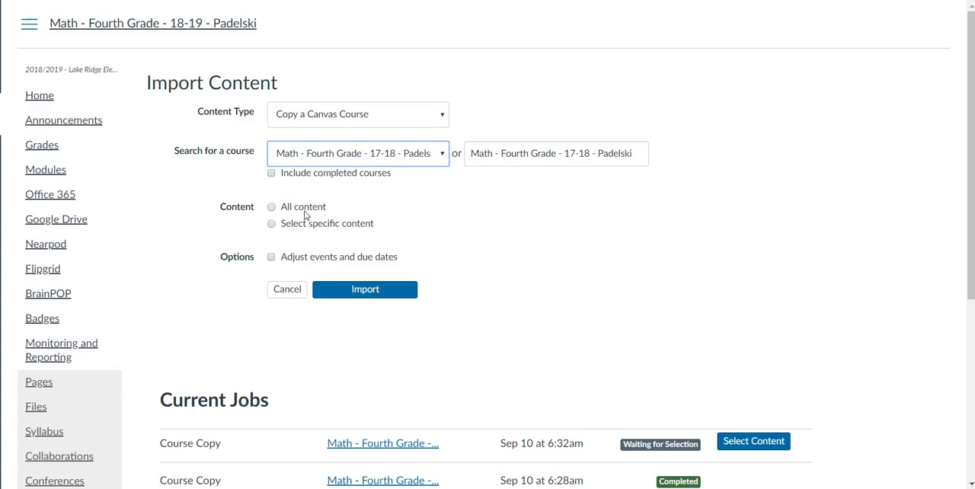
{"action": "mouse_move", "coordinate": [332, 207]}
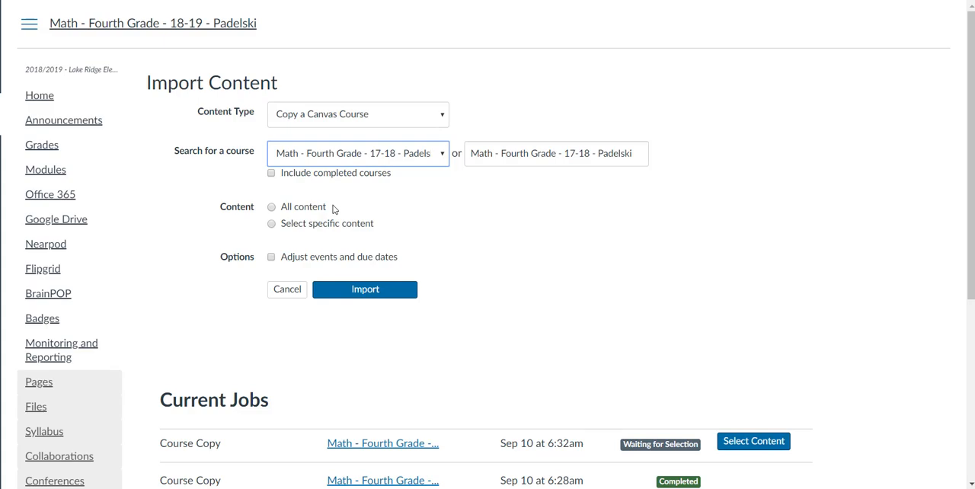
{"action": "mouse_move", "coordinate": [289, 201]}
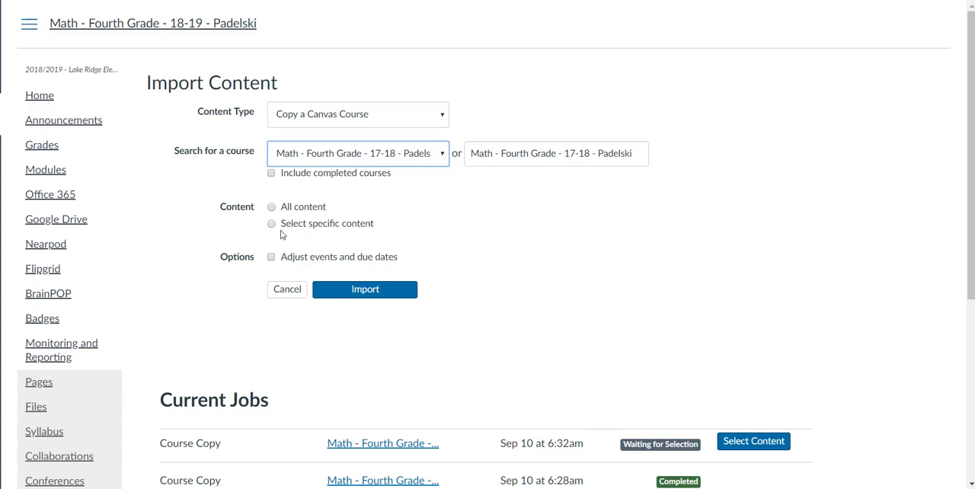
{"action": "left_click", "coordinate": [271, 222]}
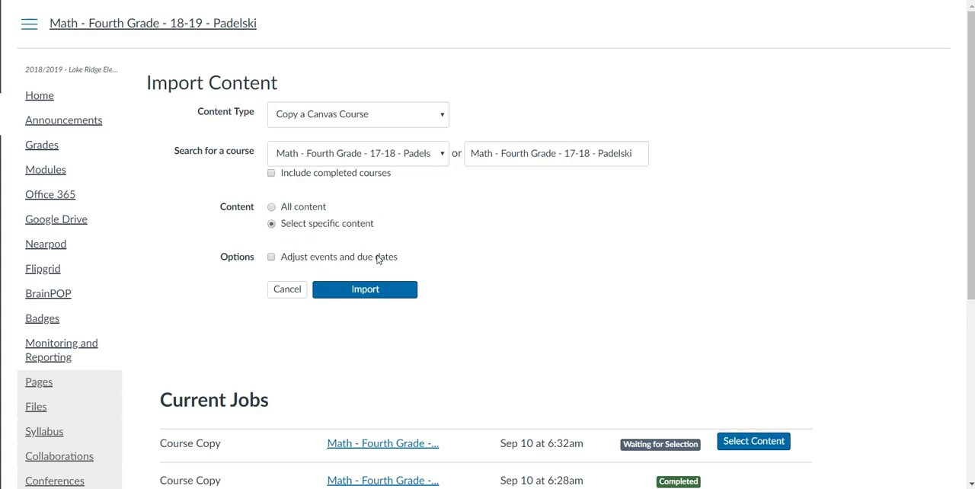
{"action": "mouse_move", "coordinate": [375, 280]}
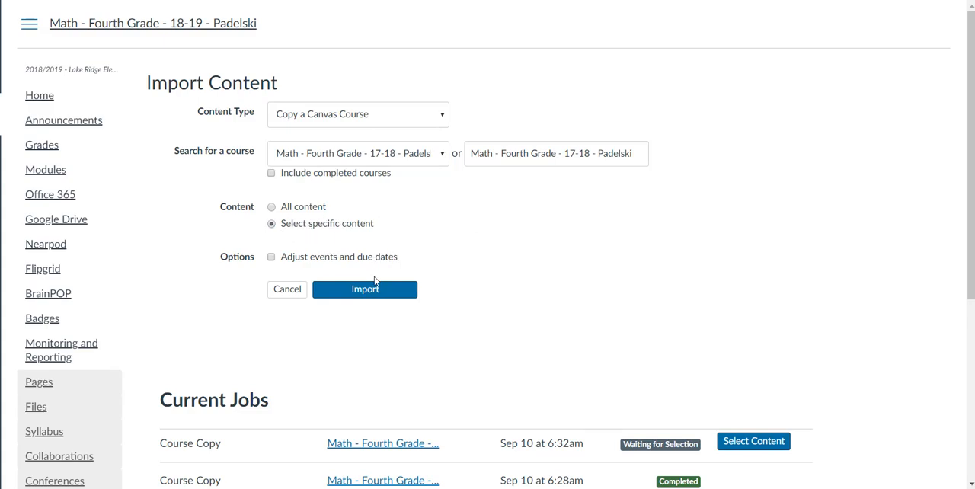
{"action": "left_click", "coordinate": [364, 289]}
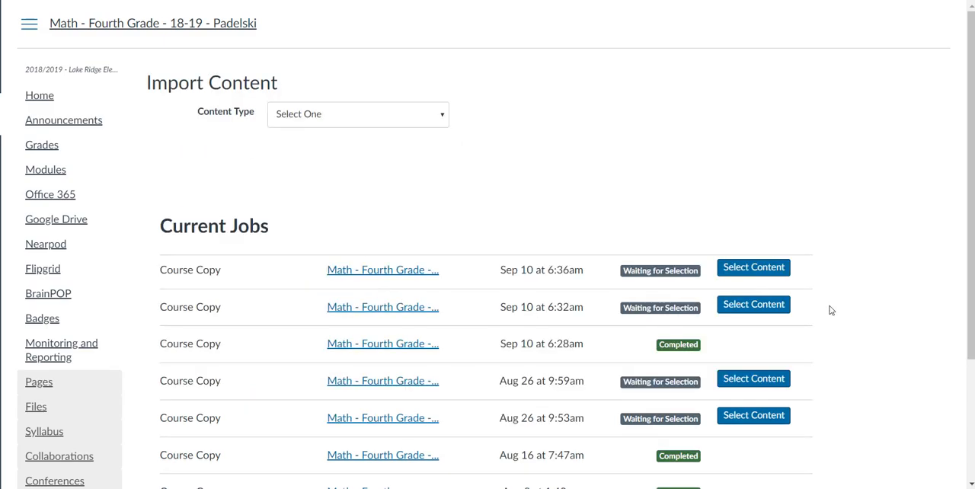
{"action": "mouse_move", "coordinate": [752, 266]}
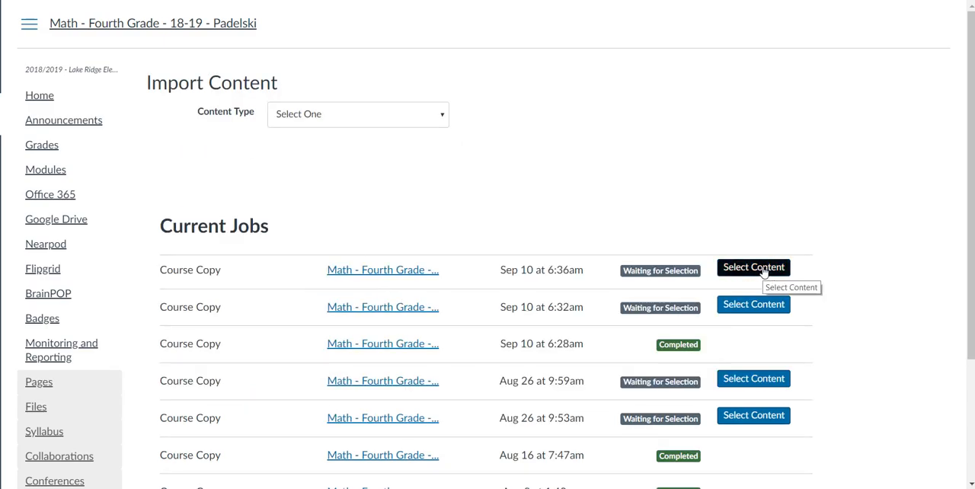
- Browse the Select Content list, expanding Assignments to see items like Exit Quiz: Angles
{"action": "left_click", "coordinate": [753, 268]}
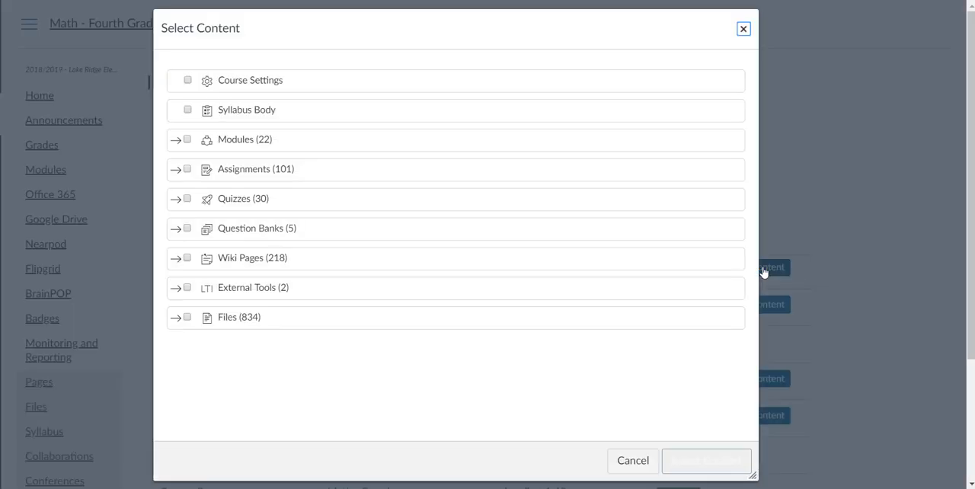
{"action": "mouse_move", "coordinate": [371, 198]}
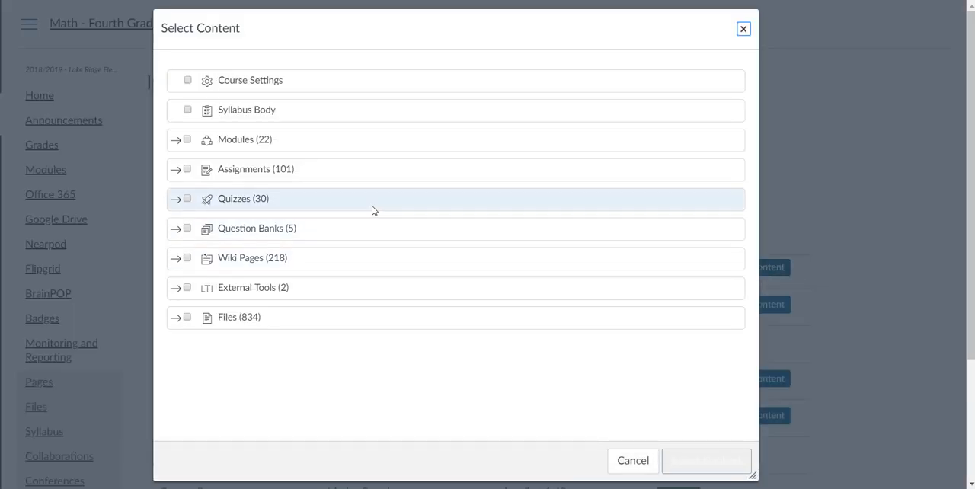
{"action": "mouse_move", "coordinate": [176, 143]}
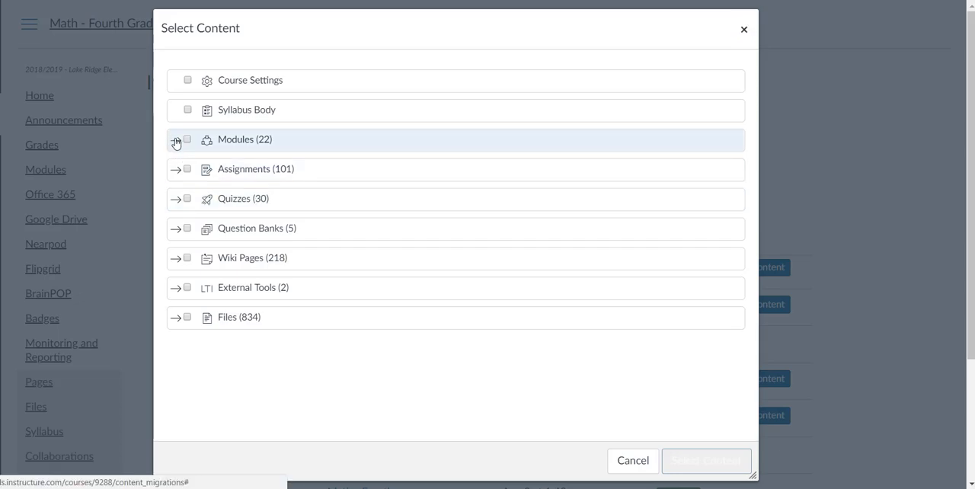
{"action": "left_click", "coordinate": [176, 139]}
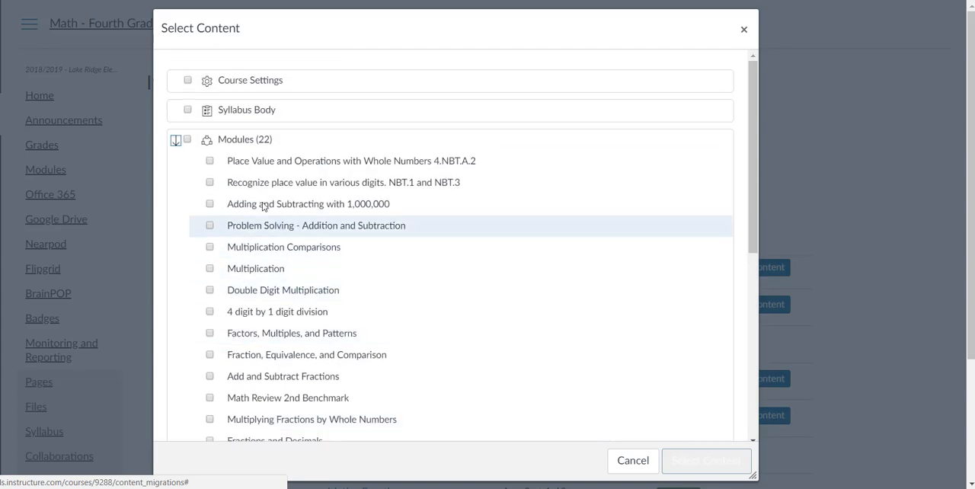
{"action": "left_click", "coordinate": [177, 139]}
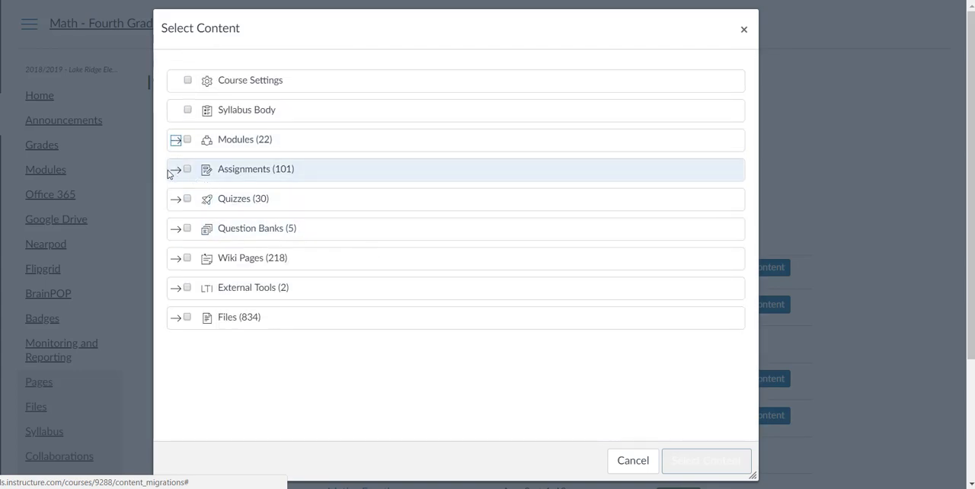
{"action": "left_click", "coordinate": [175, 169]}
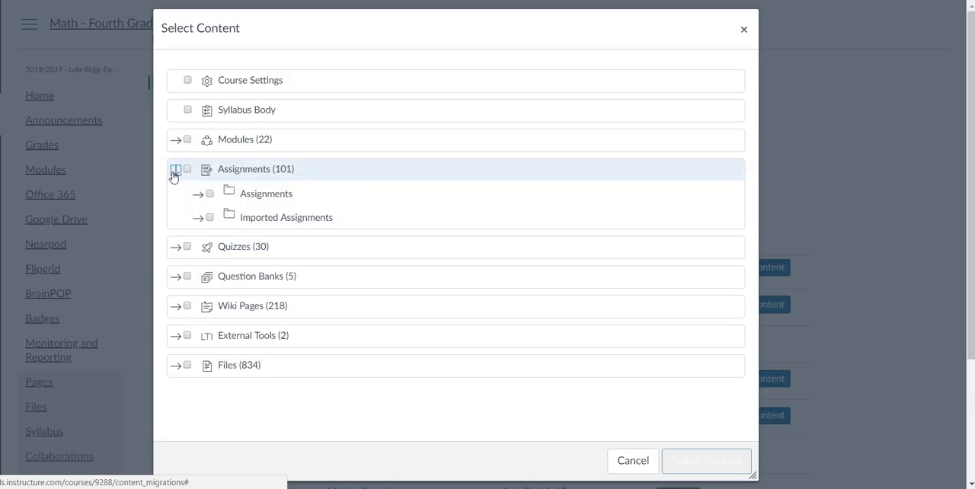
{"action": "left_click", "coordinate": [176, 169]}
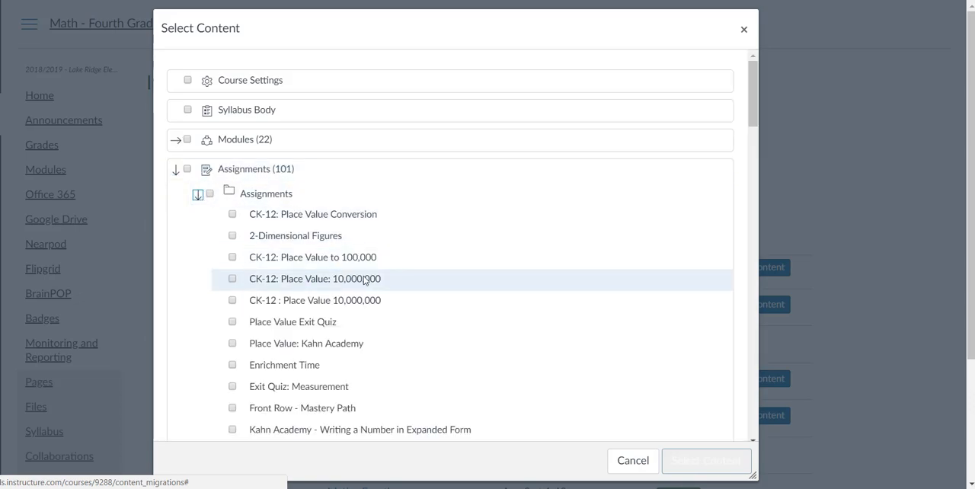
{"action": "scroll", "scroll_direction": "down", "scroll_amount": 3}
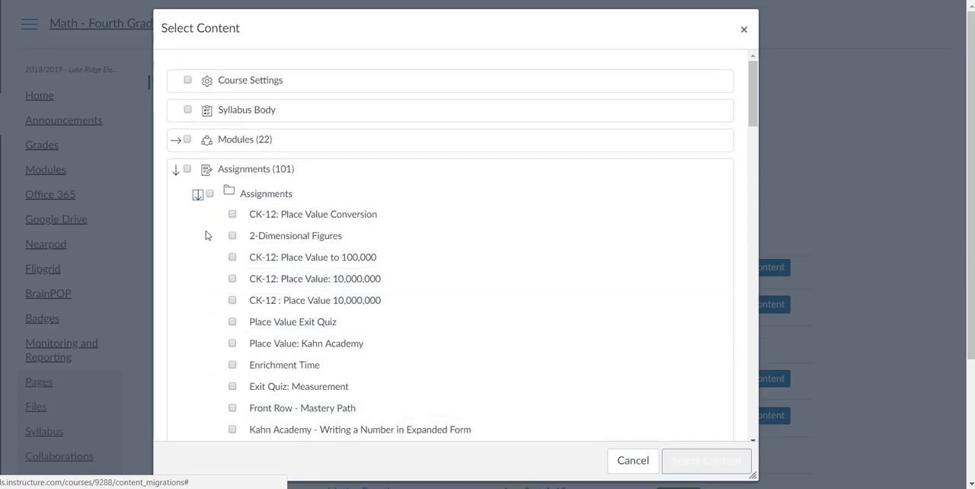
{"action": "left_click", "coordinate": [176, 169]}
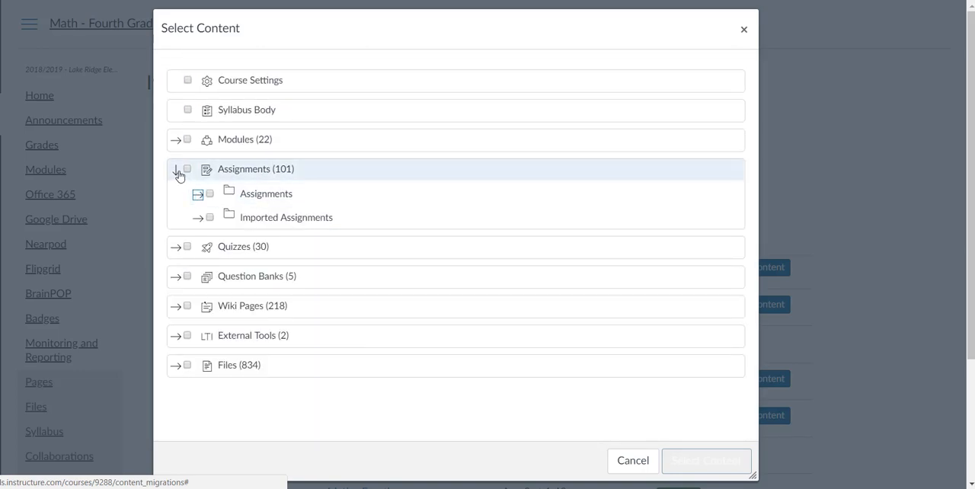
{"action": "left_click", "coordinate": [177, 169]}
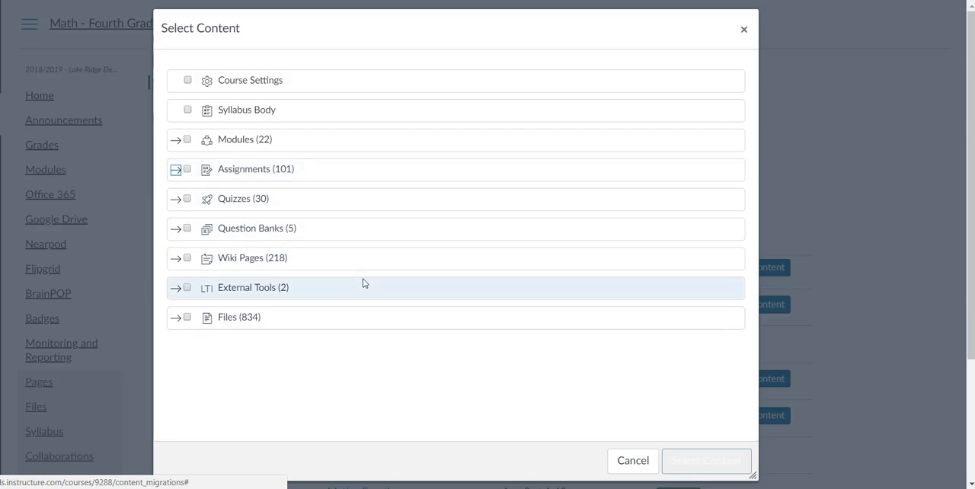
{"action": "left_click", "coordinate": [176, 169]}
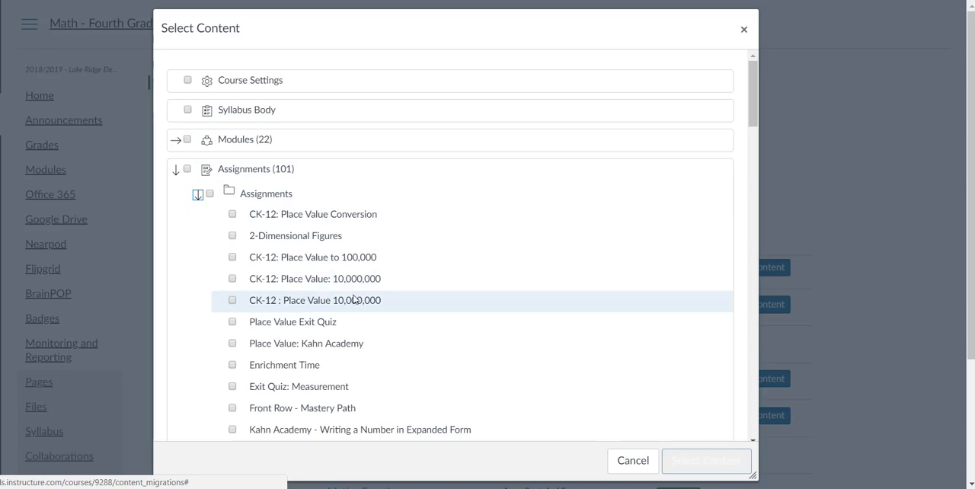
{"action": "scroll", "scroll_direction": "down", "scroll_amount": 3}
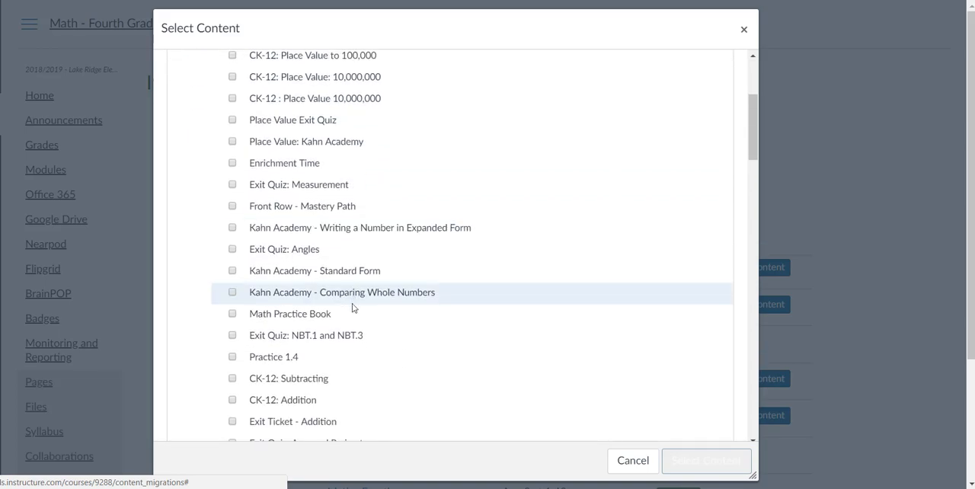
- Close the content selection and let the course copy job run to Completed
{"action": "left_click", "coordinate": [232, 249]}
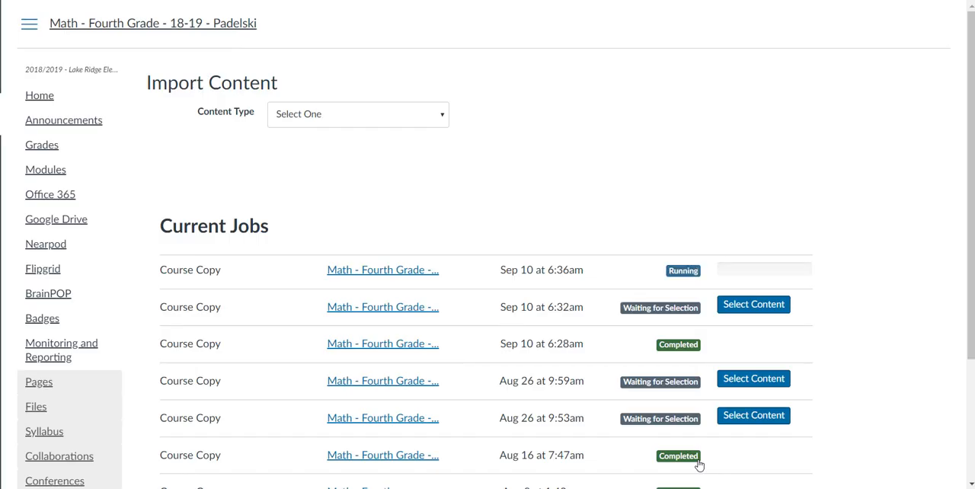
{"action": "mouse_move", "coordinate": [743, 290]}
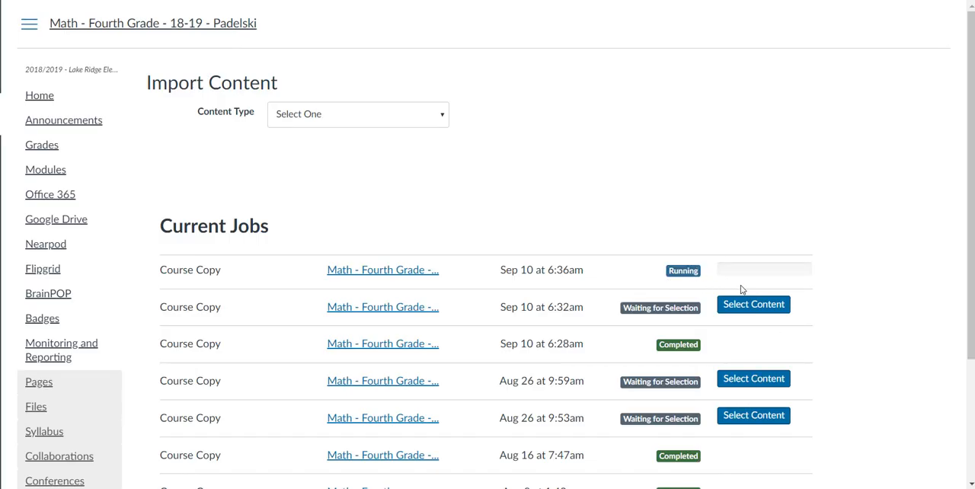
{"action": "mouse_move", "coordinate": [727, 287]}
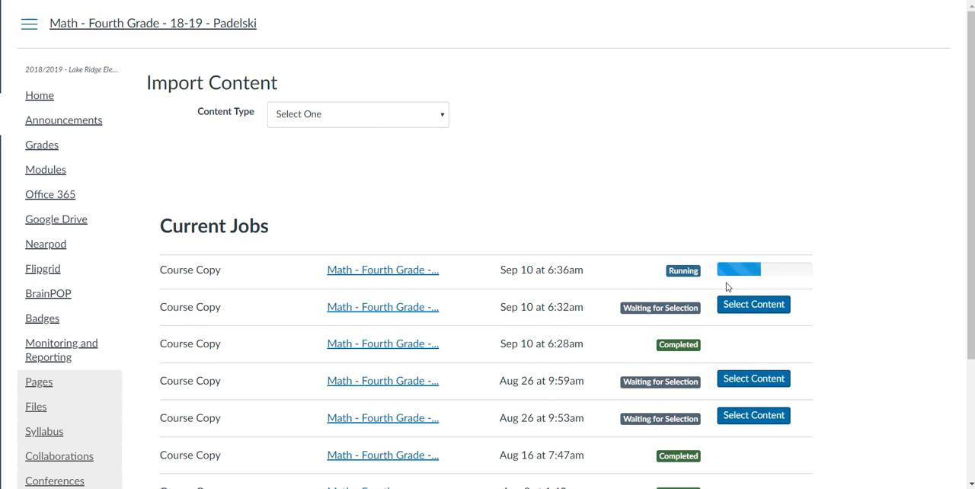
{"action": "mouse_move", "coordinate": [856, 299]}
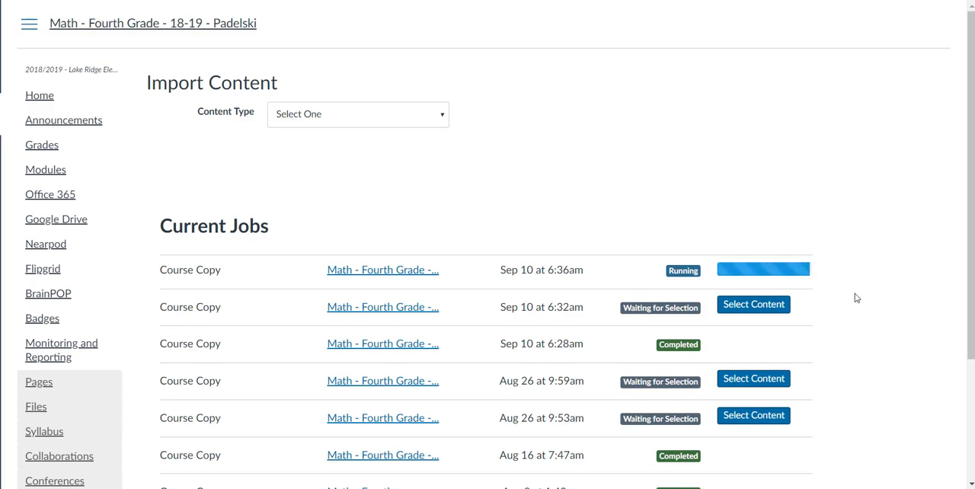
{"action": "mouse_move", "coordinate": [789, 269]}
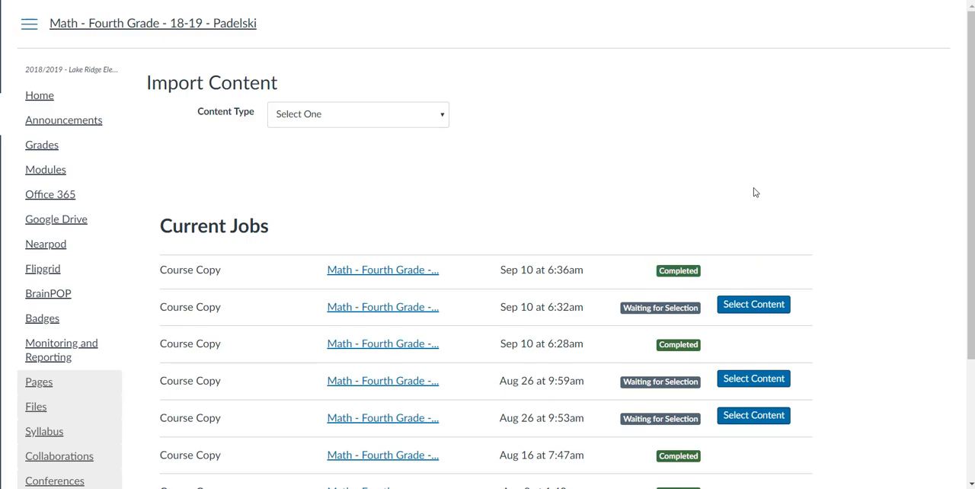
{"action": "mouse_move", "coordinate": [394, 210]}
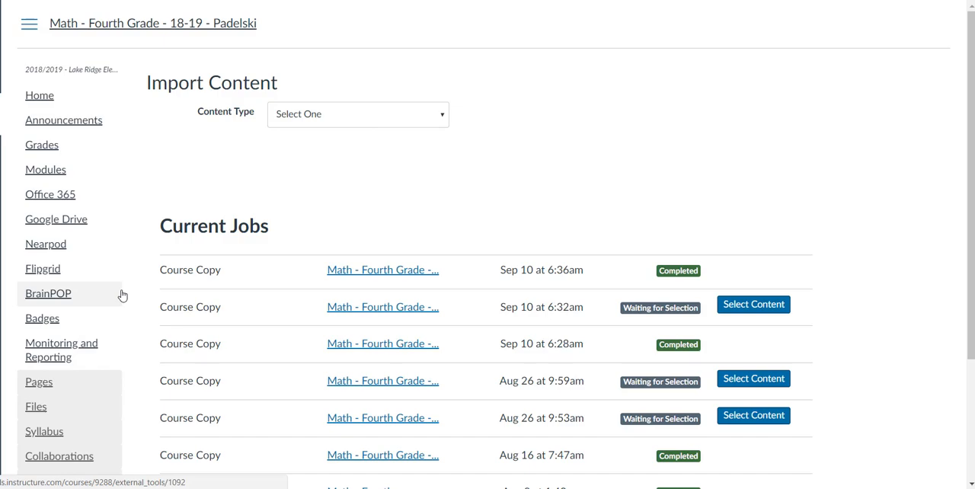
{"action": "scroll", "scroll_direction": "down", "scroll_amount": 3}
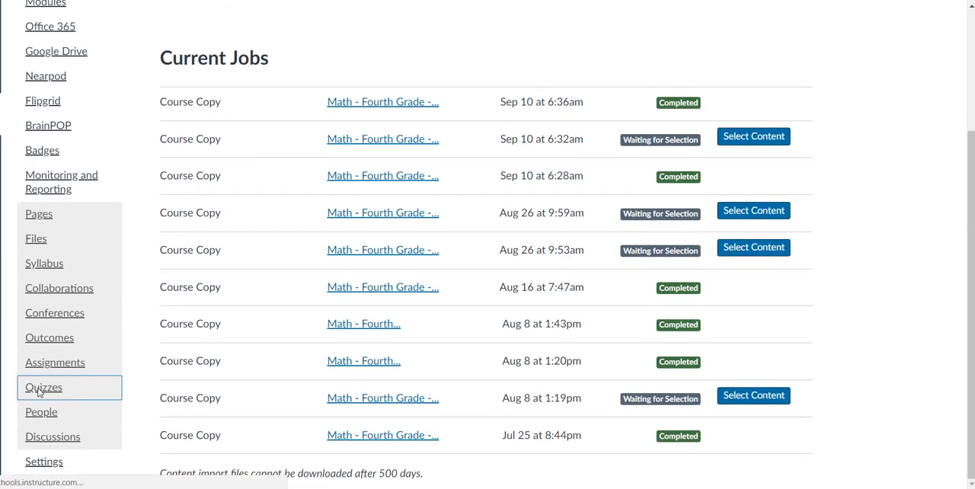
- From Quizzes, view the imported Exit Quiz: Angles with its March 2018 dates
{"action": "left_click", "coordinate": [43, 387]}
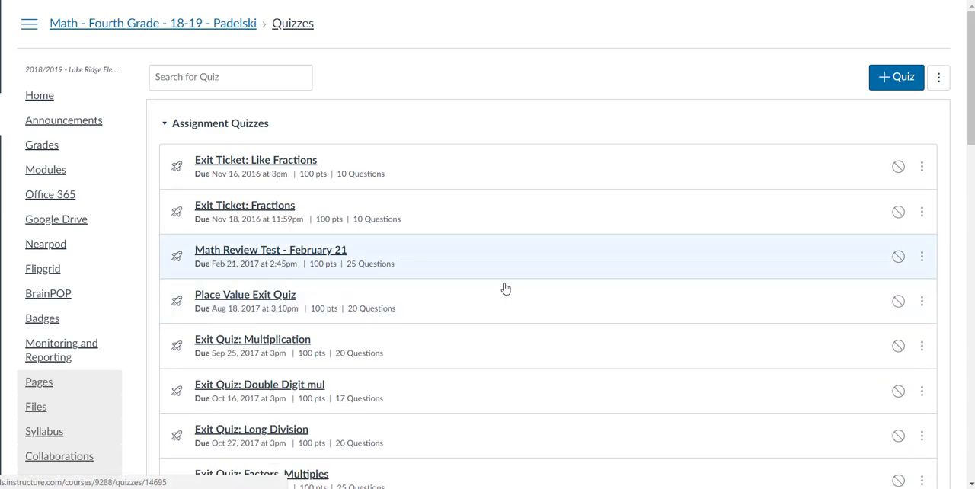
{"action": "scroll", "scroll_direction": "down", "scroll_amount": 3}
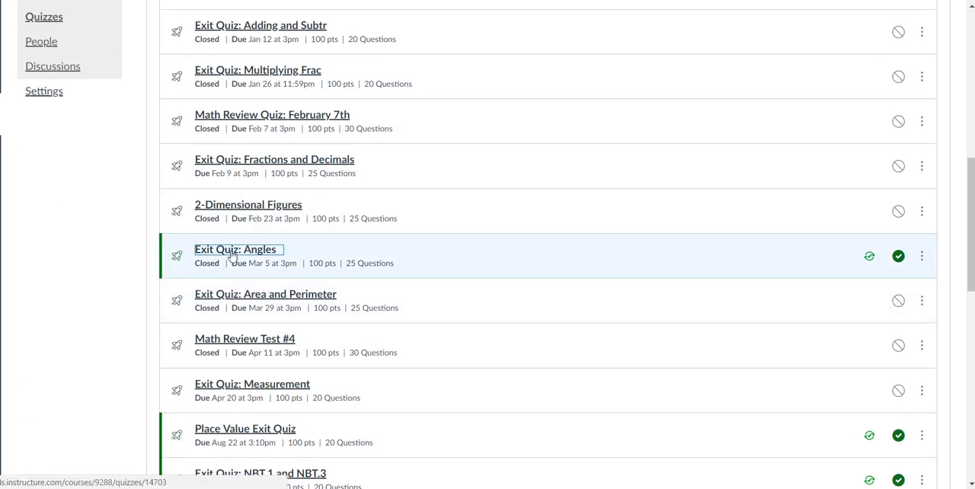
{"action": "left_click", "coordinate": [234, 250]}
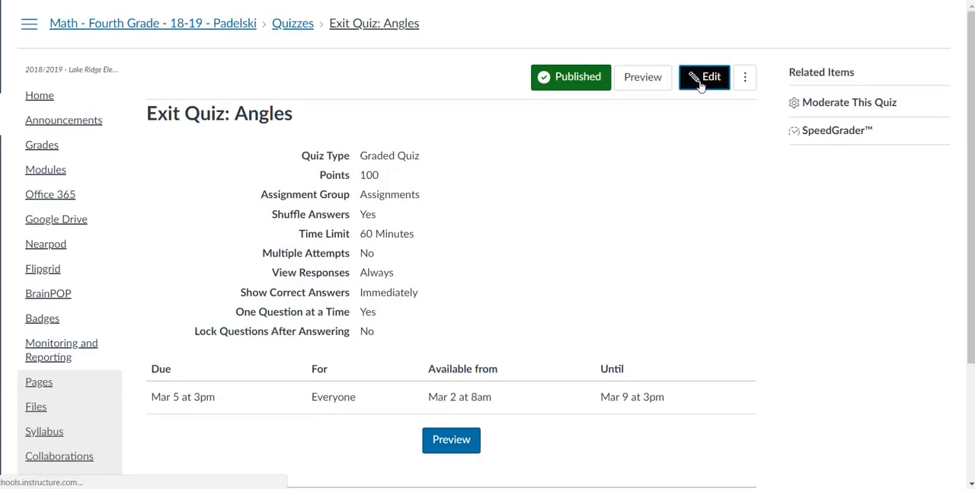
- Edit Exit Quiz: Angles and move it into the Quiz assignment group
{"action": "left_click", "coordinate": [704, 76]}
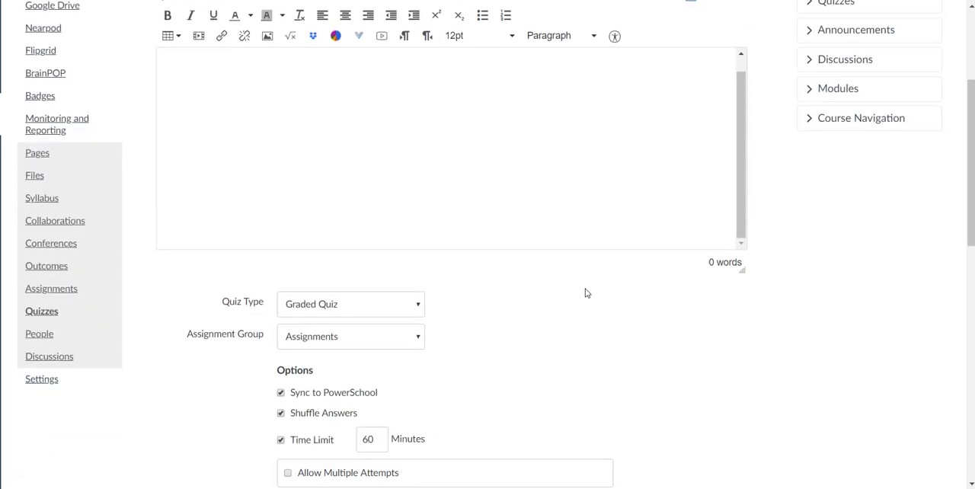
{"action": "scroll", "scroll_direction": "down", "scroll_amount": 3}
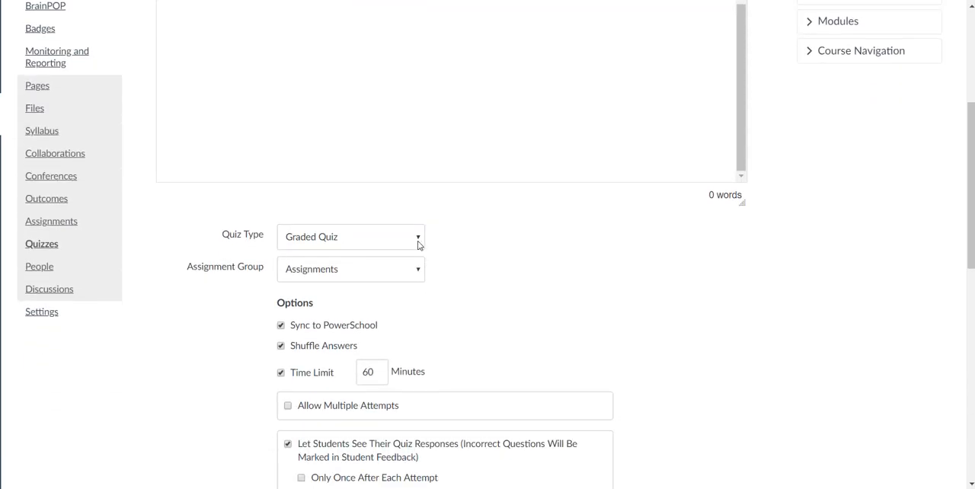
{"action": "left_click", "coordinate": [350, 268]}
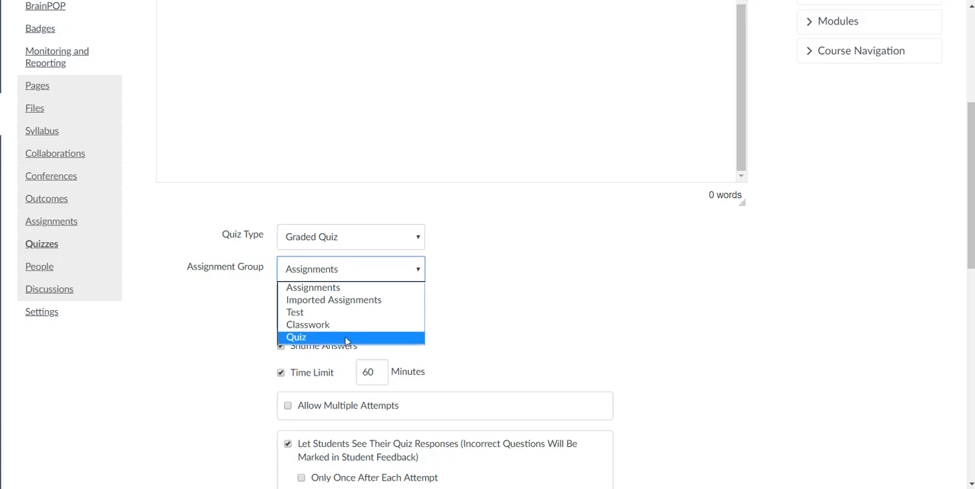
{"action": "mouse_move", "coordinate": [393, 347]}
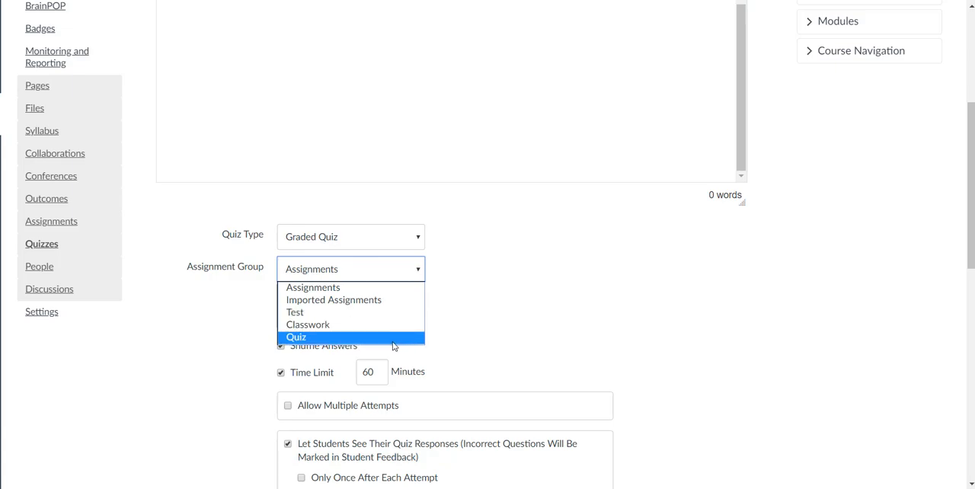
{"action": "left_click", "coordinate": [295, 337]}
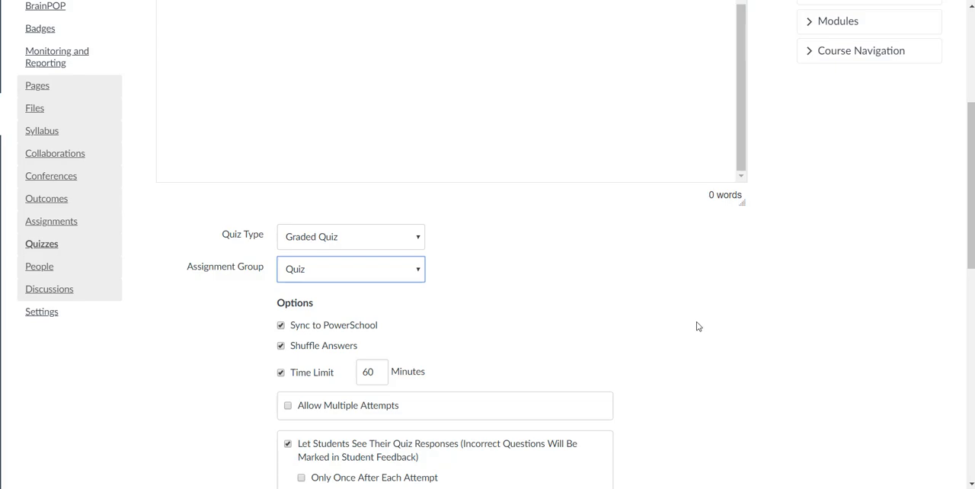
{"action": "mouse_move", "coordinate": [698, 353]}
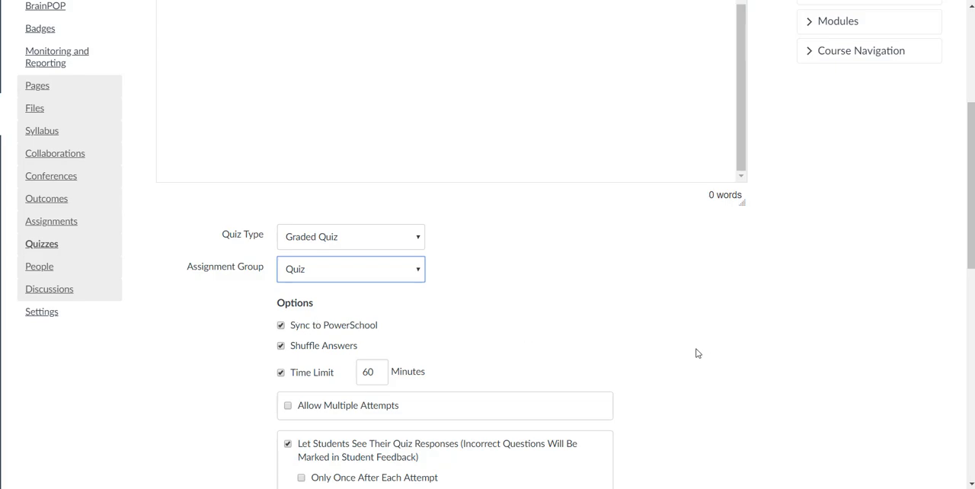
{"action": "scroll", "scroll_direction": "down", "scroll_amount": 3}
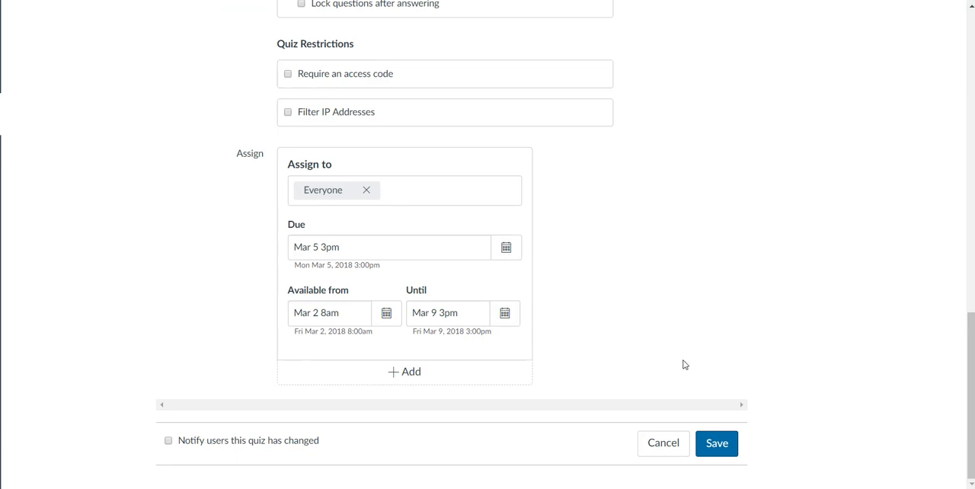
{"action": "mouse_move", "coordinate": [530, 268]}
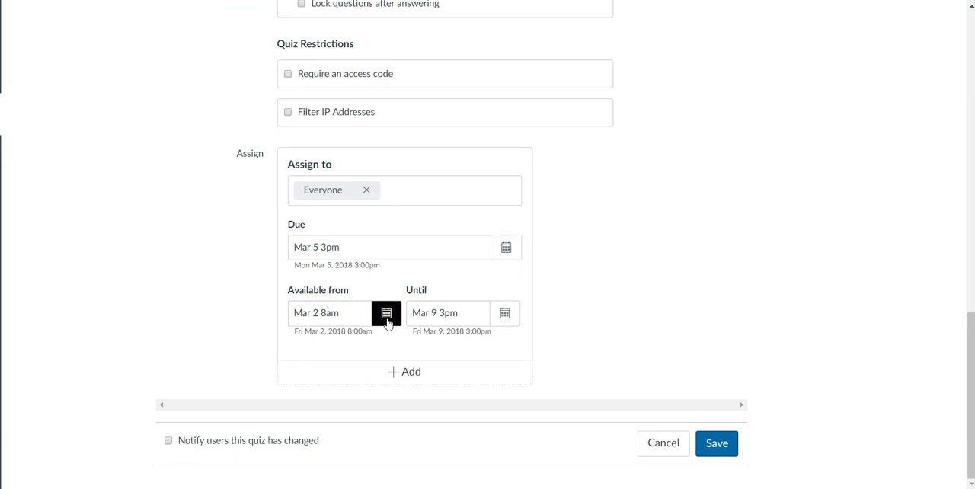
{"action": "left_click", "coordinate": [387, 313]}
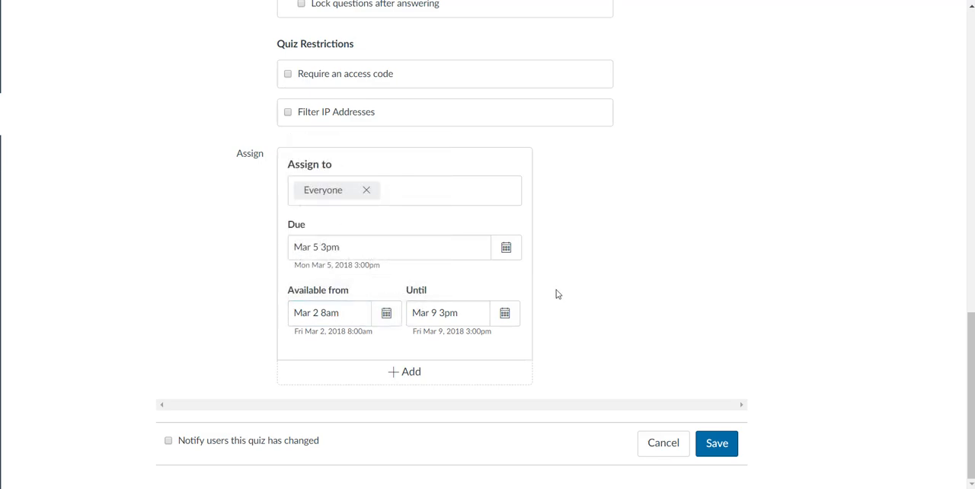
{"action": "left_click", "coordinate": [505, 246]}
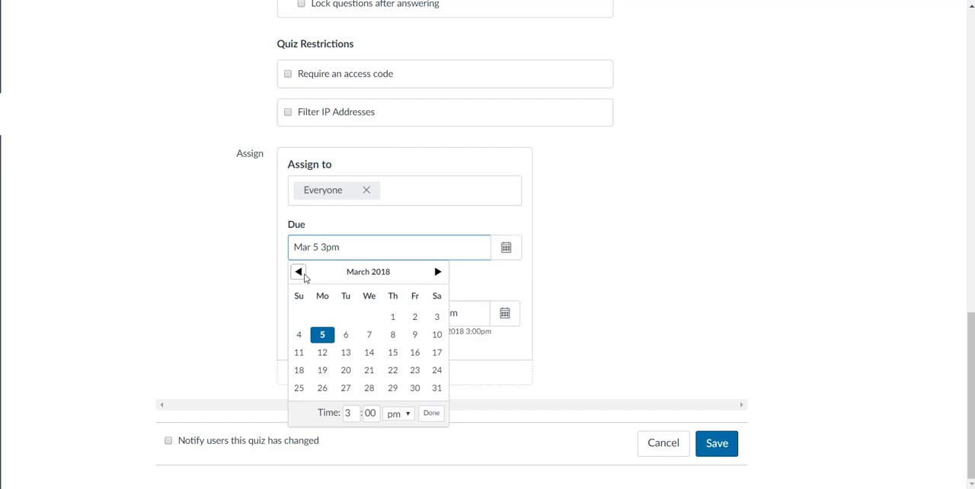
{"action": "left_click", "coordinate": [299, 271]}
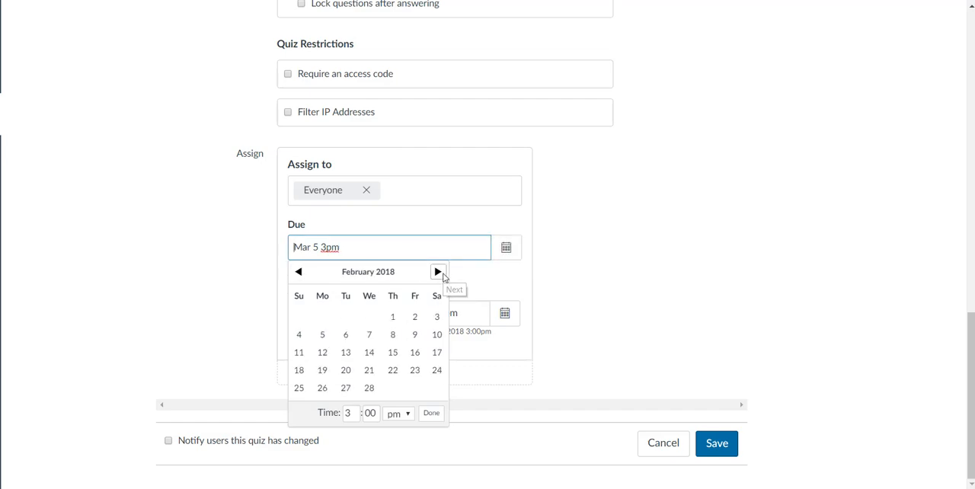
{"action": "left_click", "coordinate": [437, 271]}
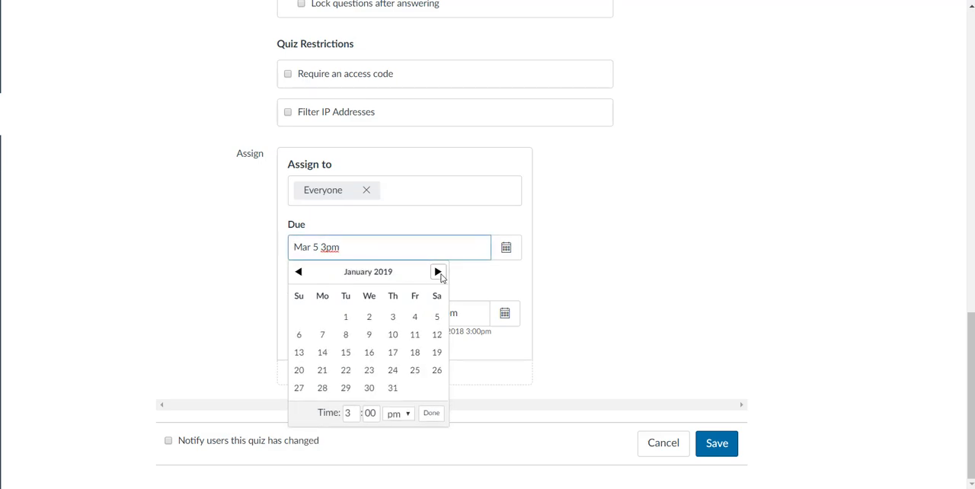
{"action": "left_click", "coordinate": [439, 271]}
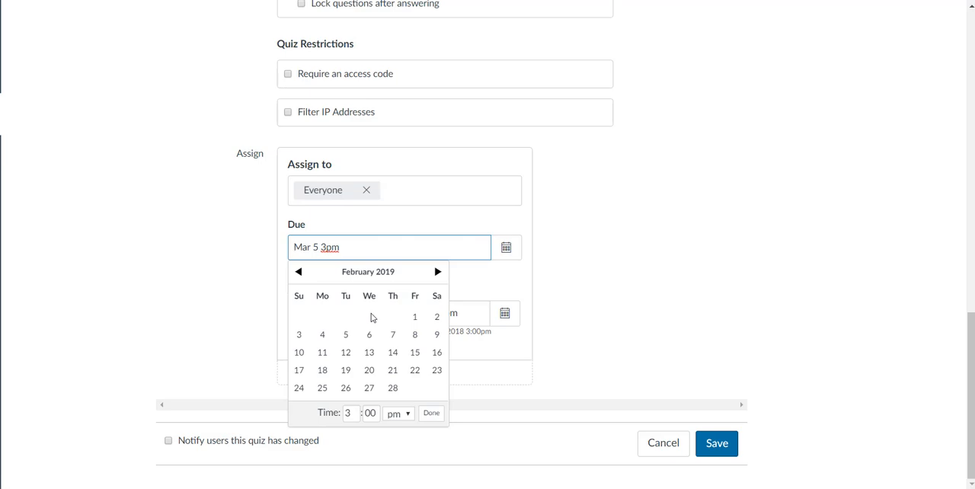
{"action": "left_click", "coordinate": [431, 413]}
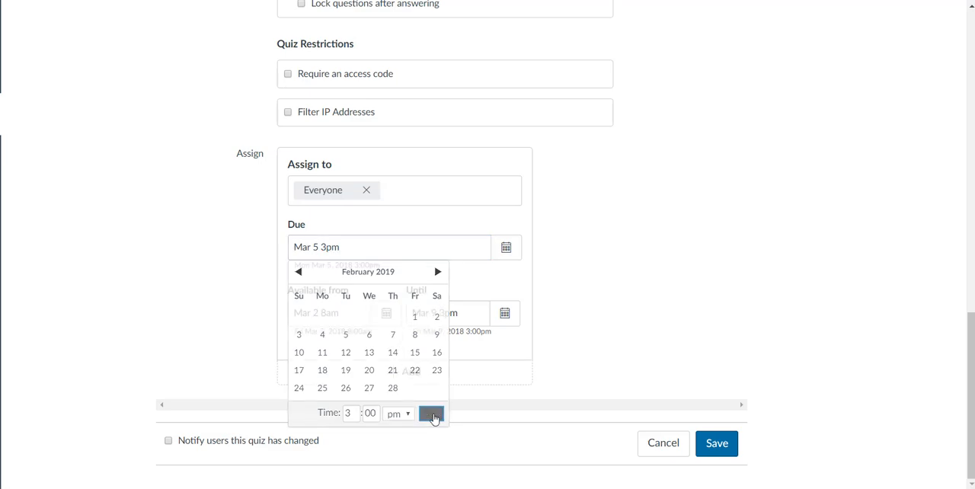
{"action": "left_click", "coordinate": [432, 413]}
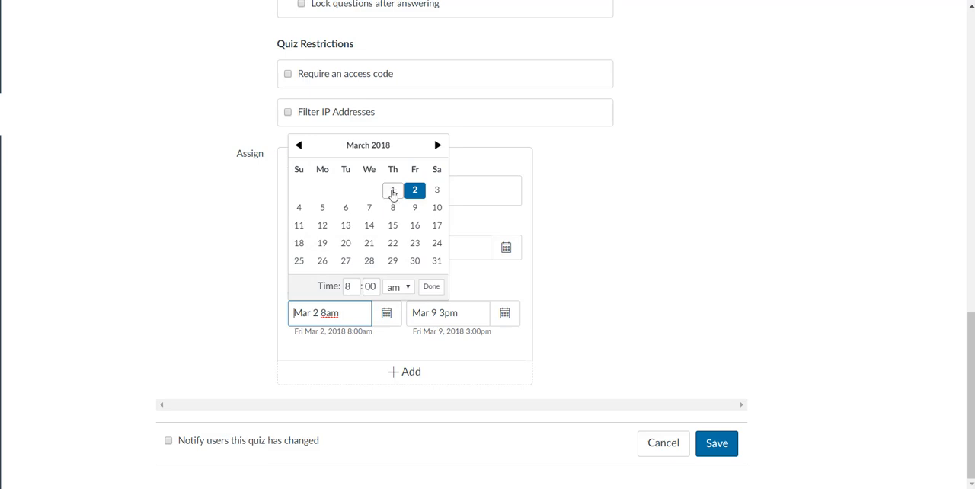
{"action": "left_click", "coordinate": [437, 145]}
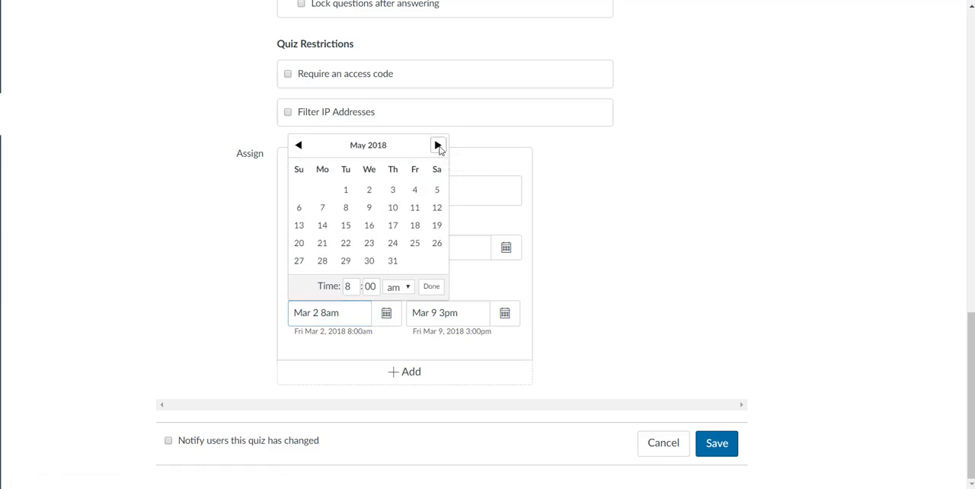
{"action": "left_click", "coordinate": [439, 145]}
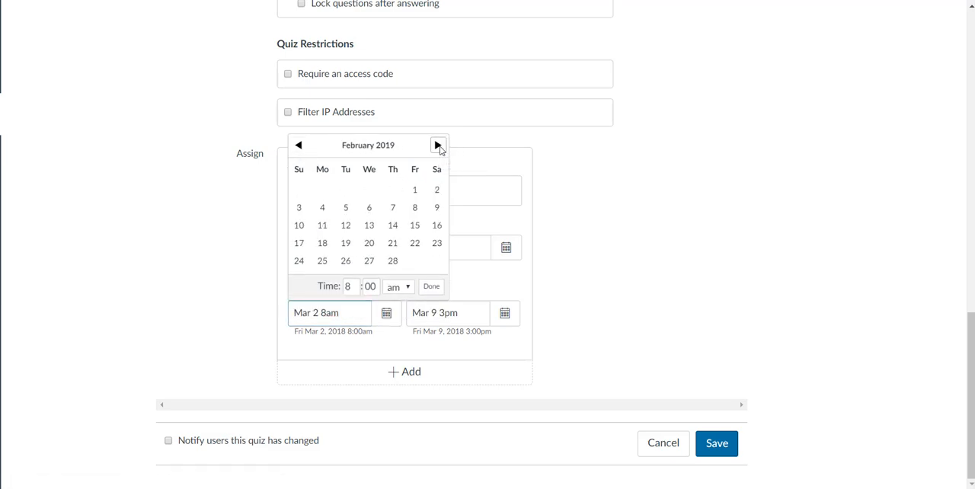
{"action": "left_click", "coordinate": [437, 144]}
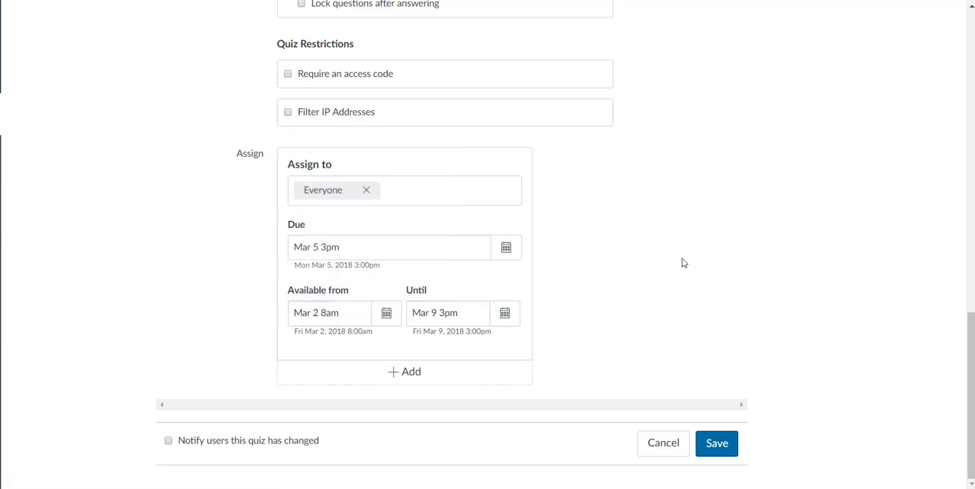
- Set the due date to Feb 20, 2019 and availability start to Feb 13, 2019
{"action": "left_click", "coordinate": [505, 247]}
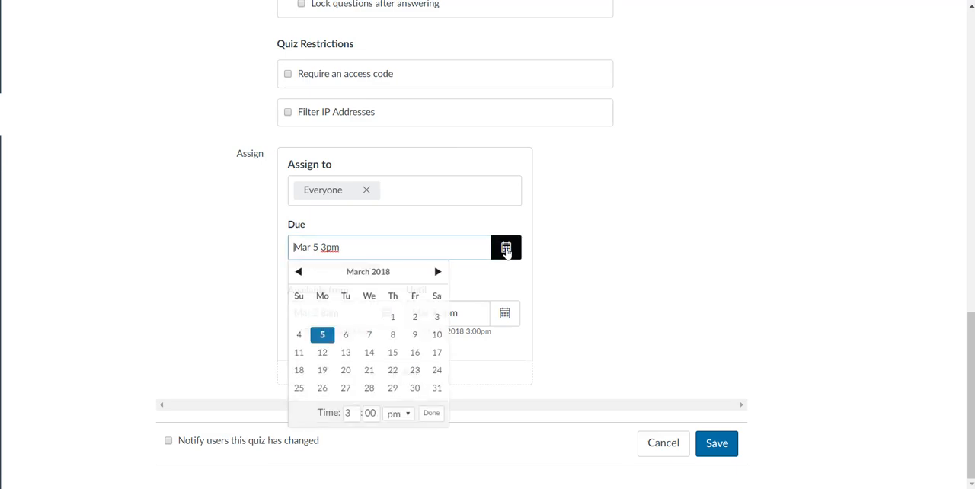
{"action": "left_click", "coordinate": [437, 271]}
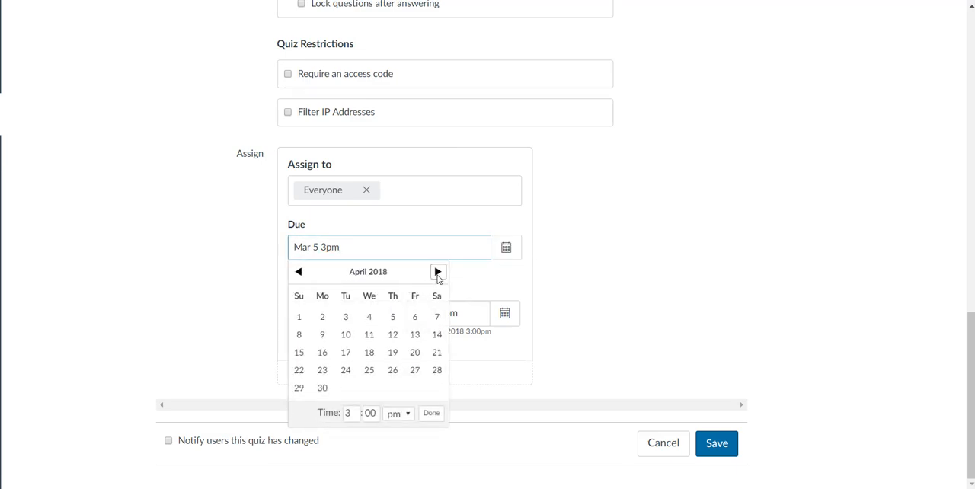
{"action": "left_click", "coordinate": [437, 271]}
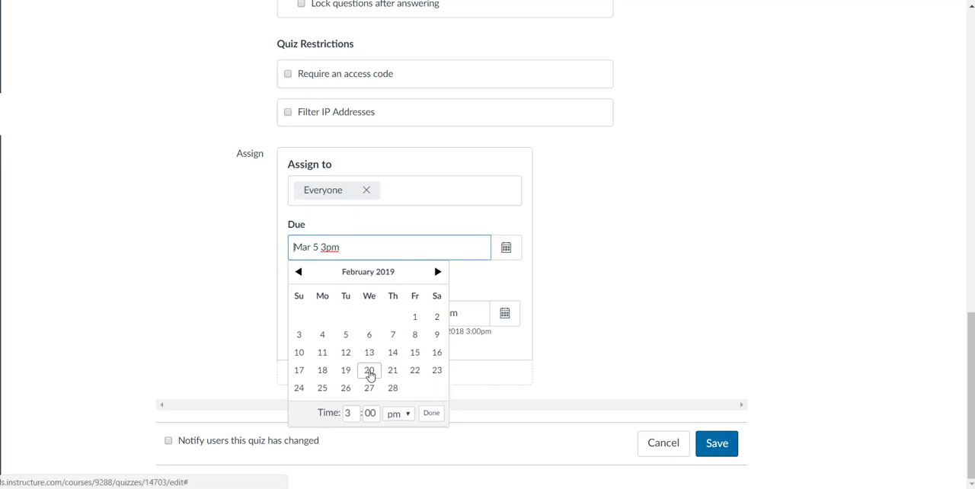
{"action": "left_click", "coordinate": [369, 370]}
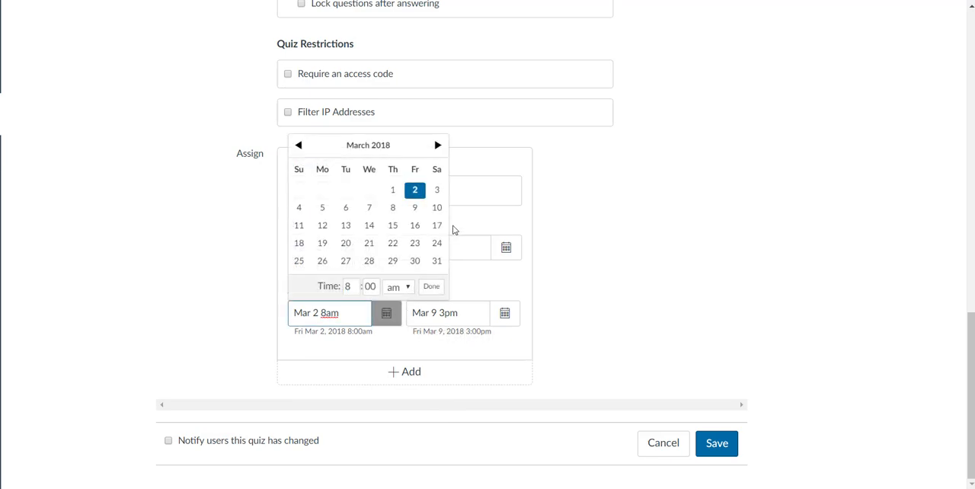
{"action": "left_click", "coordinate": [437, 144]}
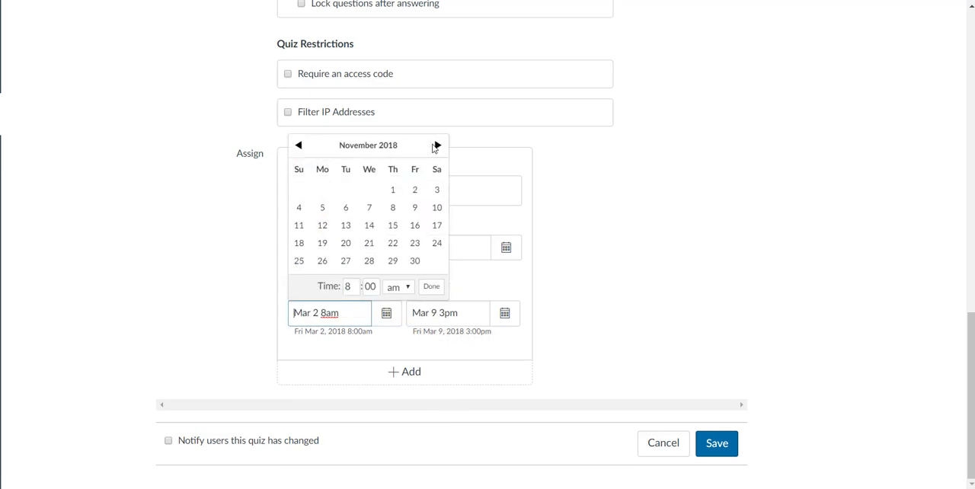
{"action": "left_click", "coordinate": [438, 145]}
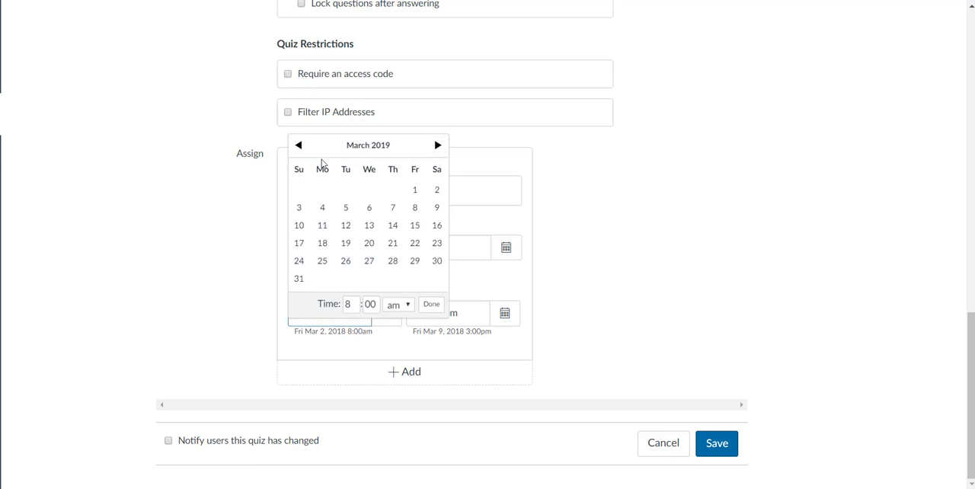
{"action": "left_click", "coordinate": [299, 145]}
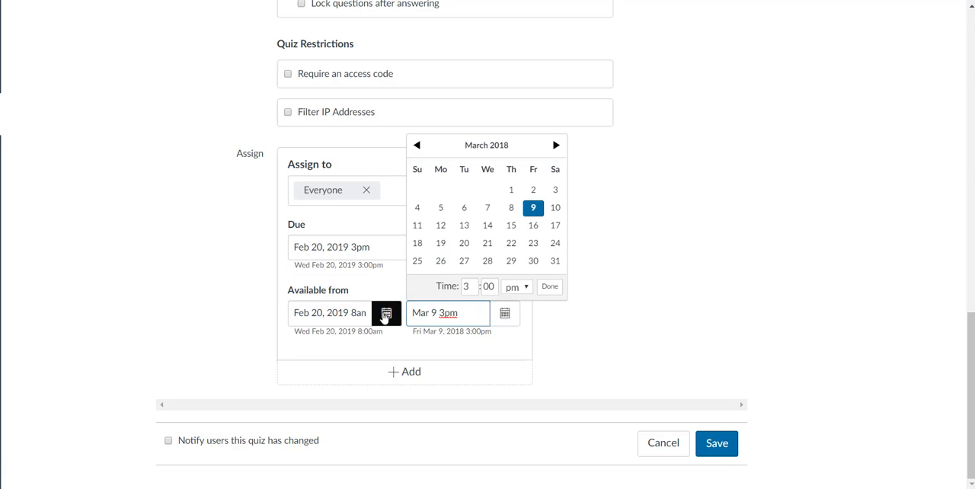
{"action": "left_click", "coordinate": [386, 313]}
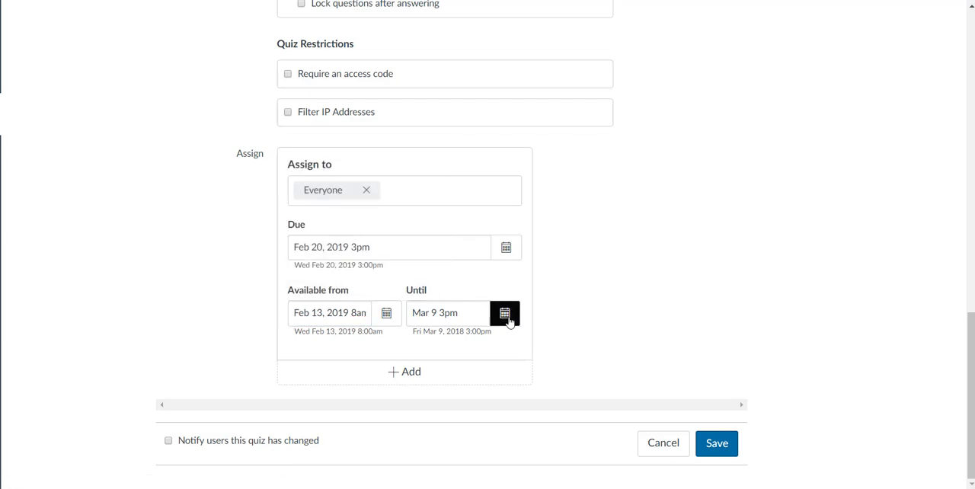
- Set the availability end date to Feb 20, 2019
{"action": "left_click", "coordinate": [504, 314]}
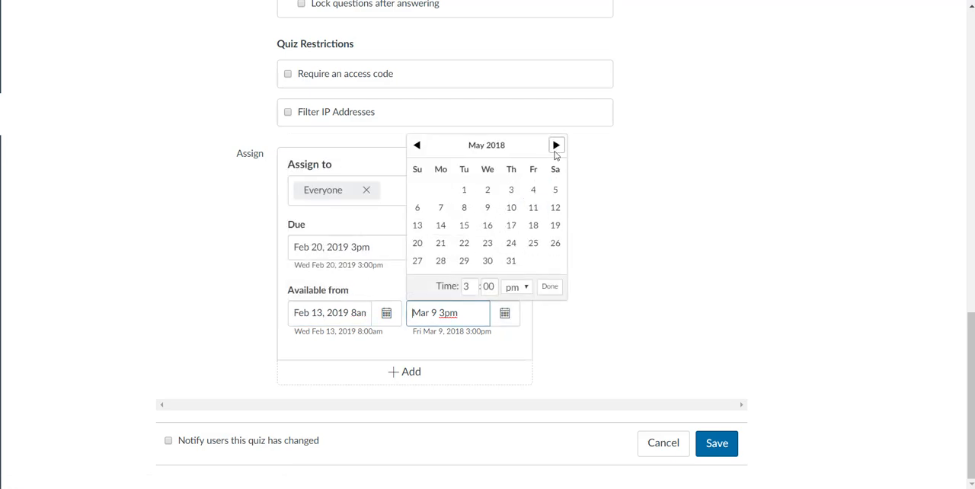
{"action": "left_click", "coordinate": [556, 145]}
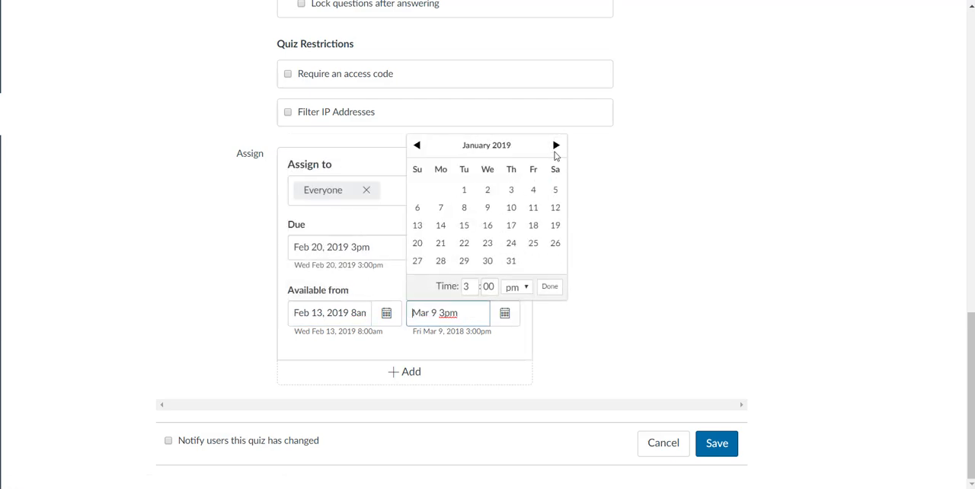
{"action": "left_click", "coordinate": [556, 144]}
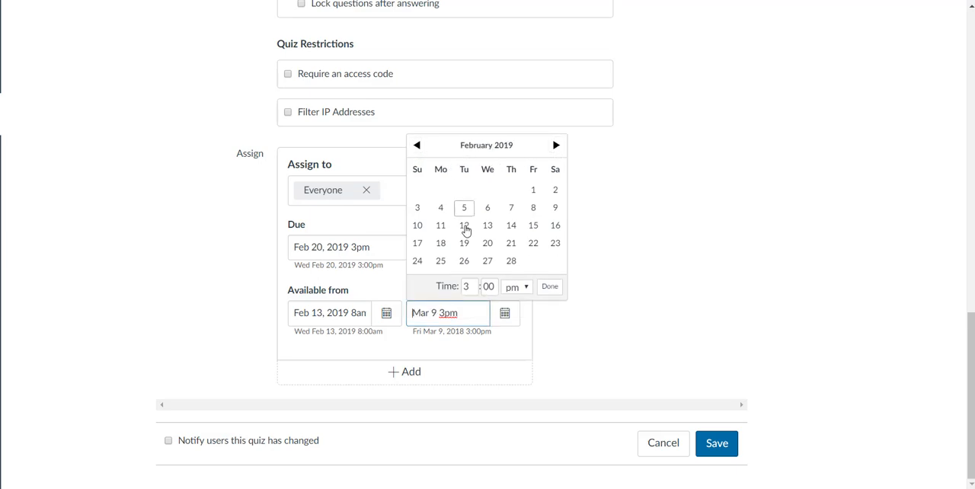
{"action": "left_click", "coordinate": [488, 243]}
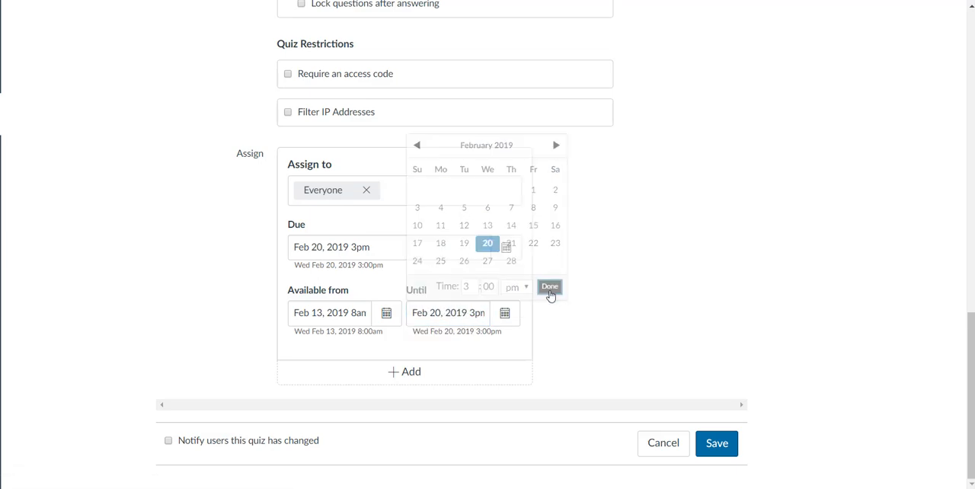
- Save Exit Quiz: Angles with the Quiz group and February 2019 dates
{"action": "left_click", "coordinate": [716, 442]}
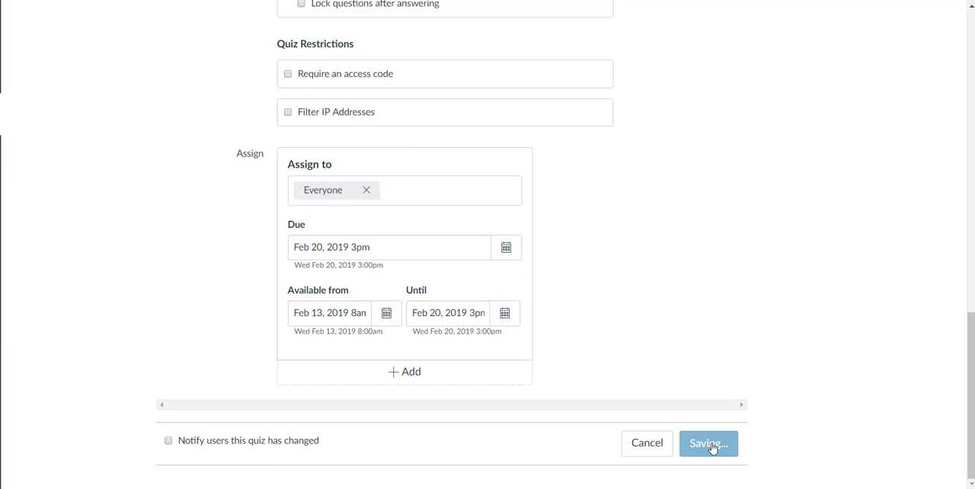
{"action": "left_click", "coordinate": [706, 443]}
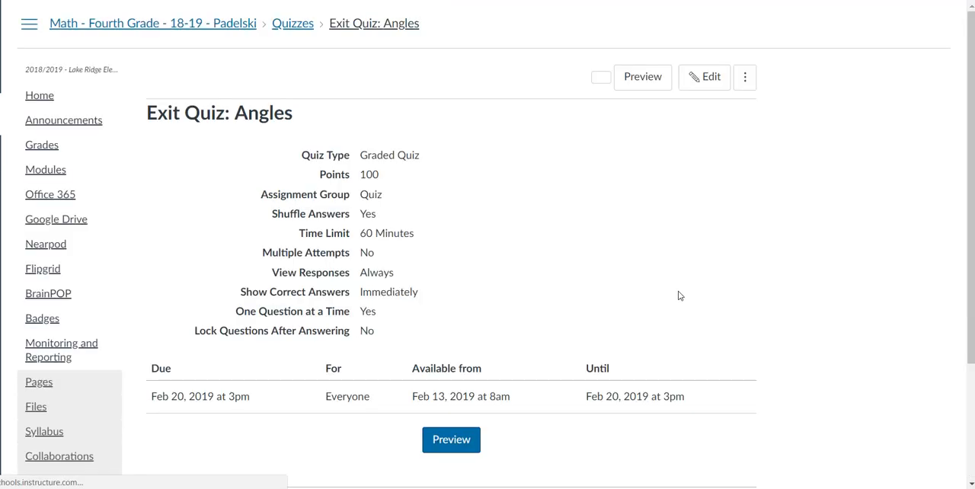
{"action": "left_click", "coordinate": [600, 76]}
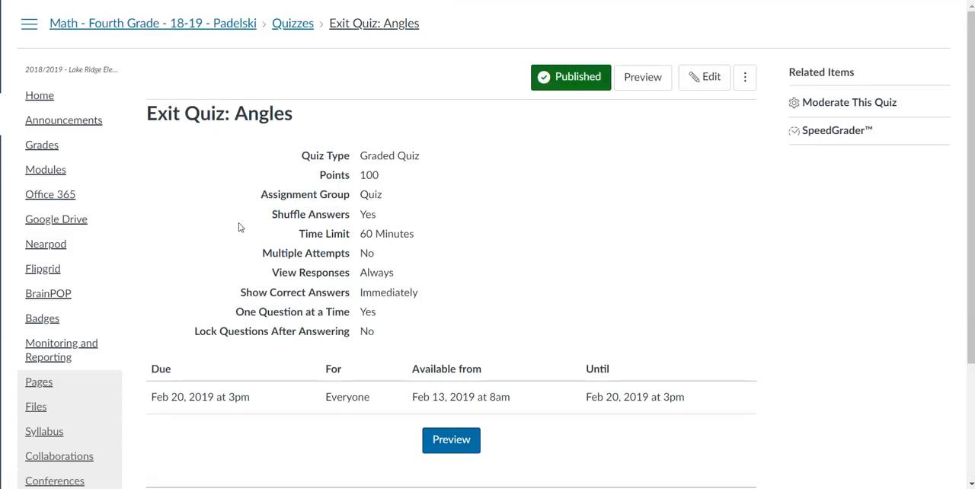
{"action": "mouse_move", "coordinate": [46, 169]}
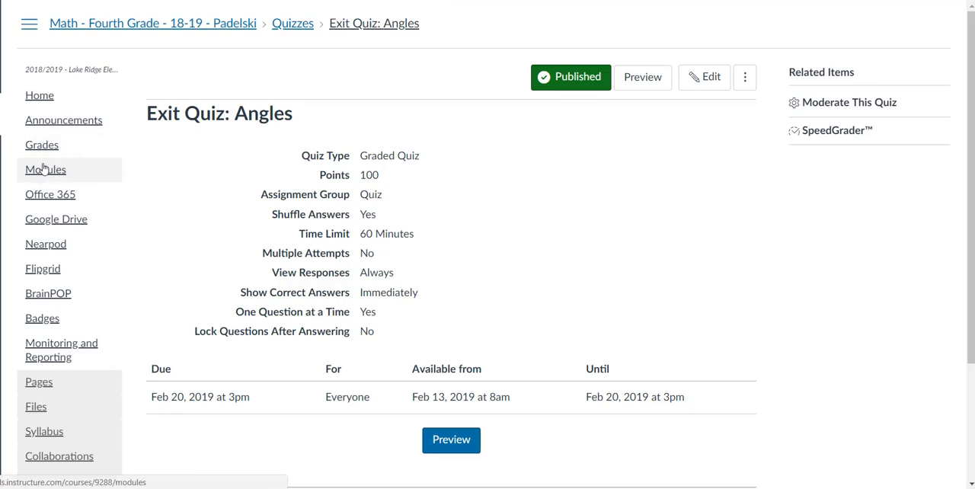
{"action": "mouse_move", "coordinate": [347, 308]}
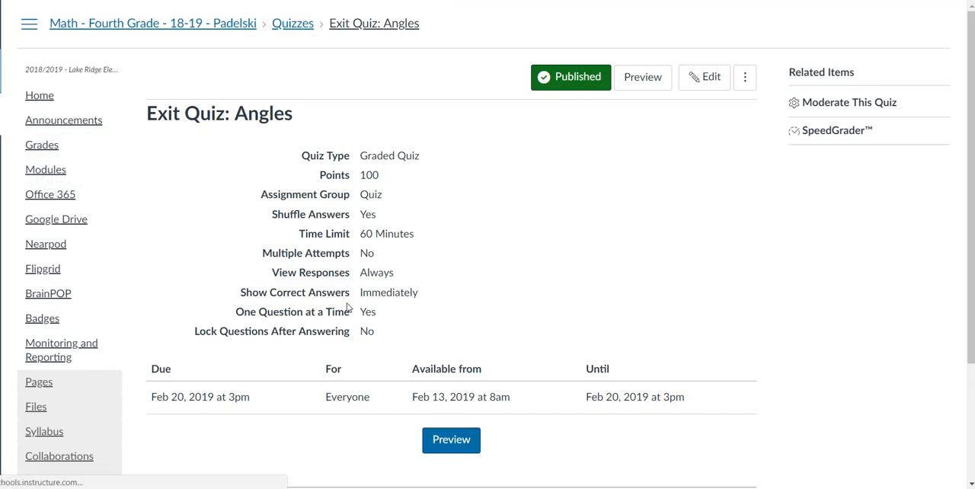